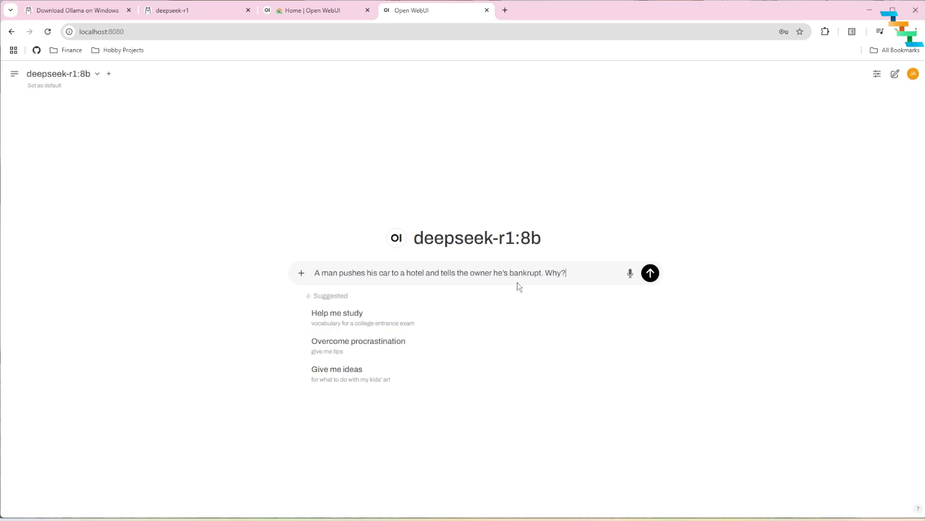
Step: Send the car-pushed-to-hotel bankruptcy riddle to deepseek-r1:8b twice and review the six-point answer
click(650, 271)
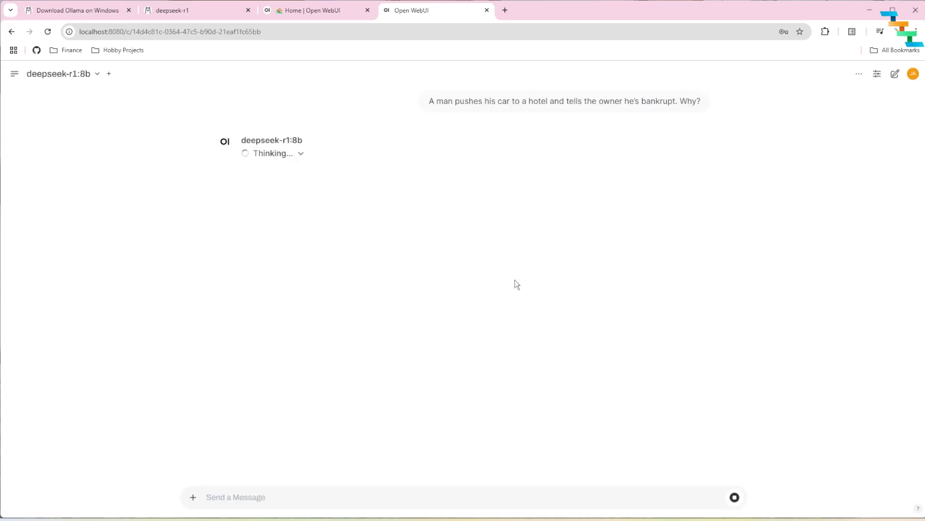
mouse_move(428, 267)
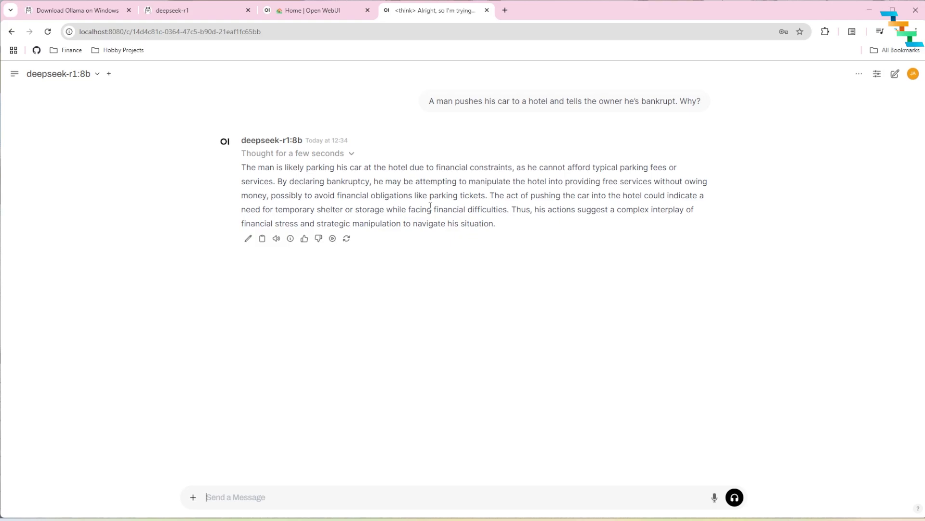
mouse_move(592, 193)
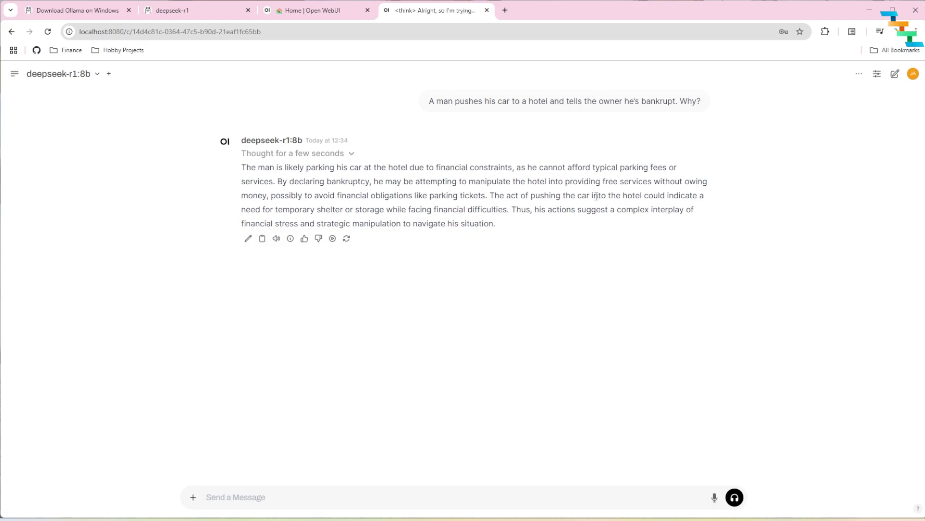
mouse_move(522, 500)
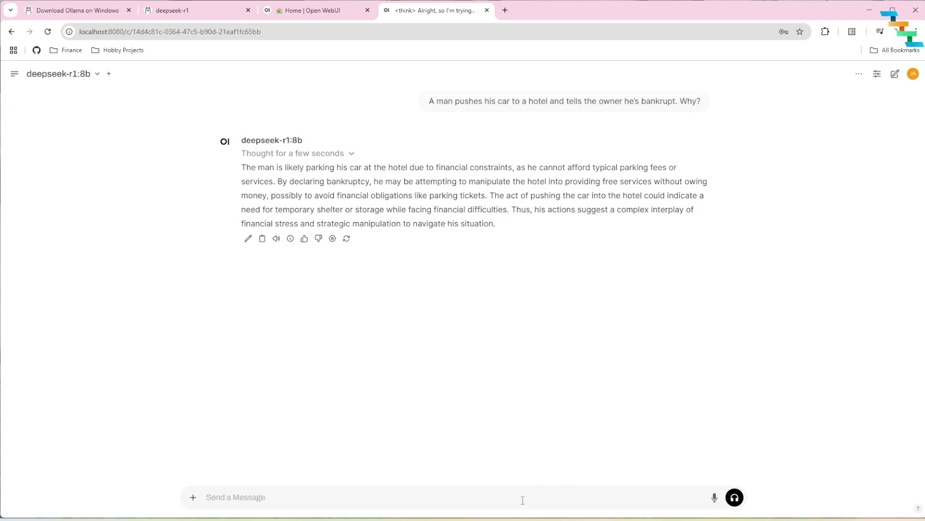
click(346, 239)
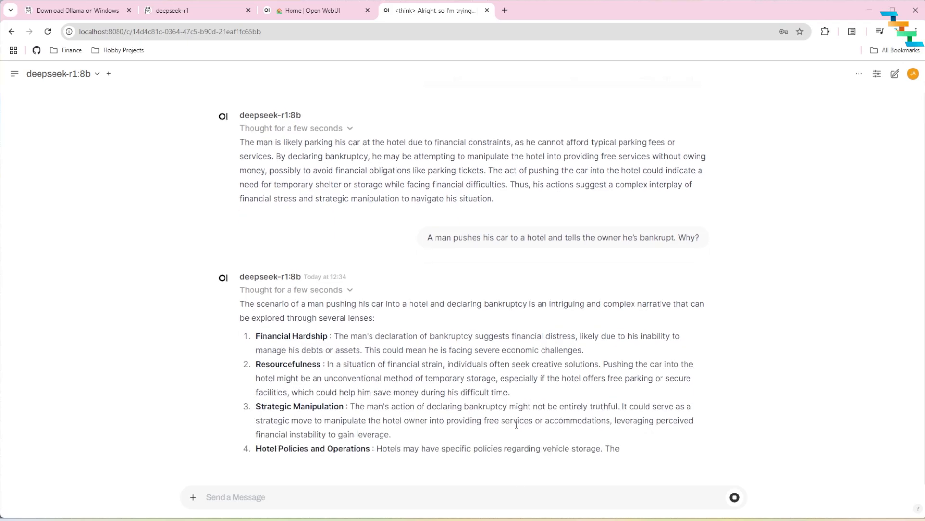
scroll(down, 3)
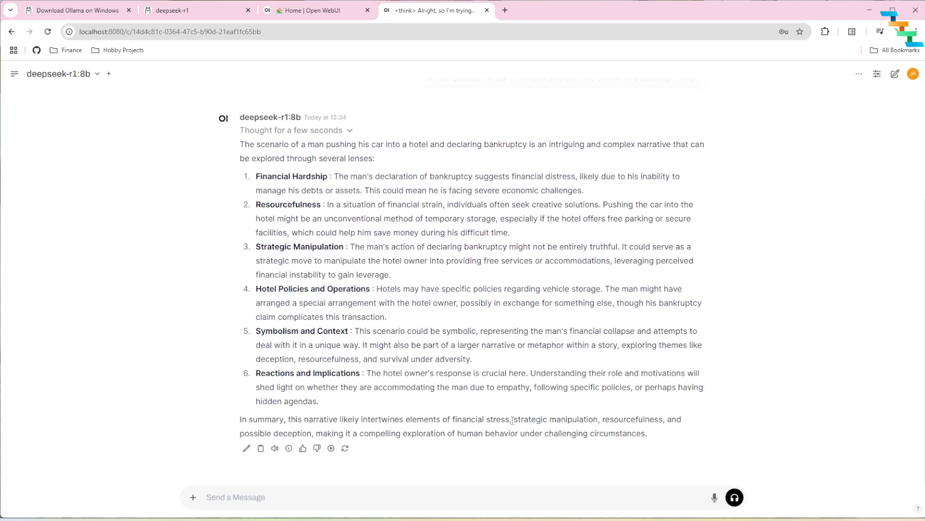
Step: Switch to the browser and load the ollama.com home page
click(77, 10)
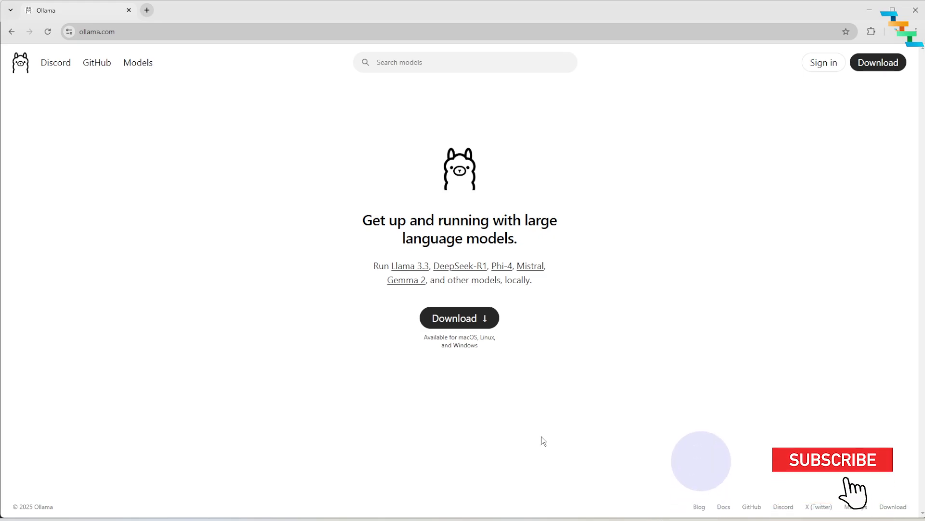
click(832, 459)
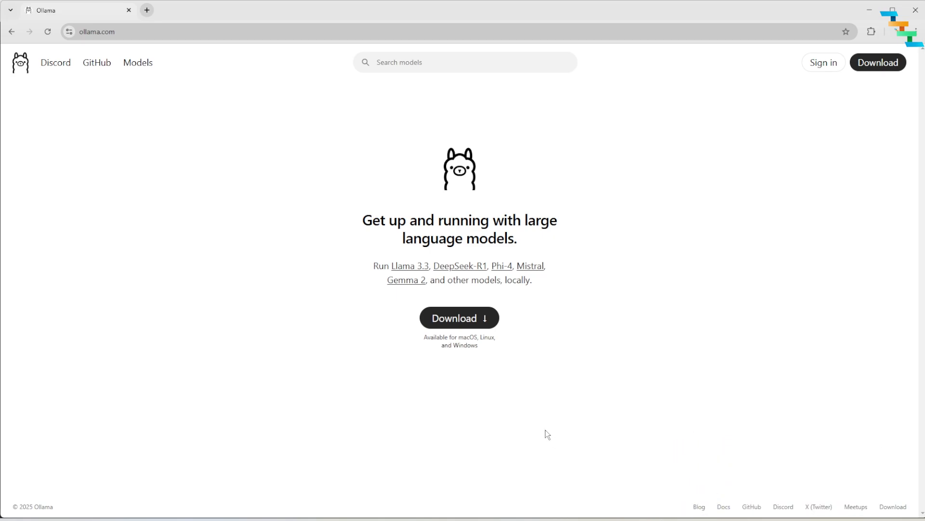
mouse_move(497, 386)
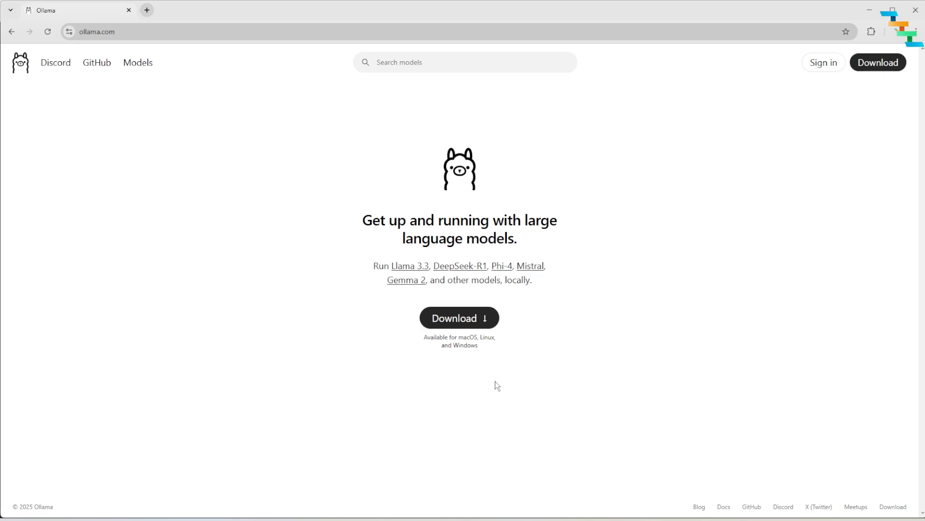
mouse_move(440, 300)
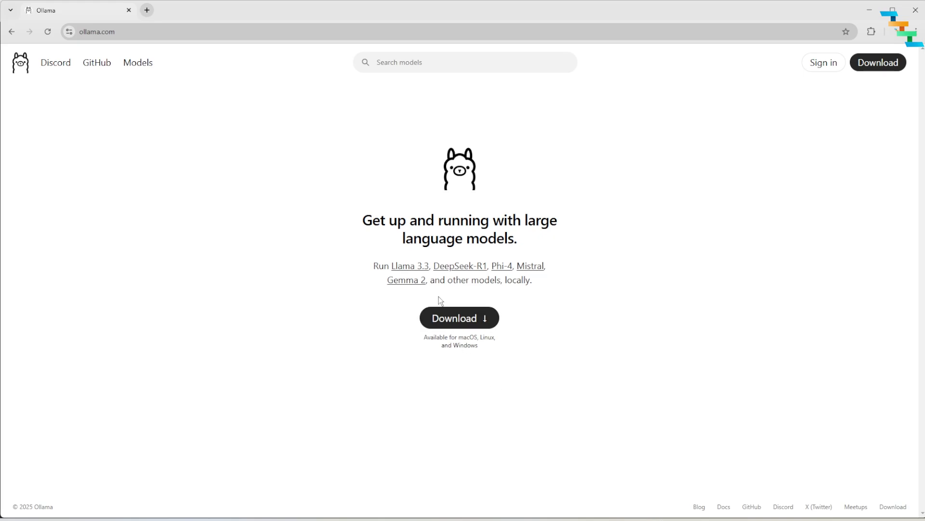
Step: Download the Ollama Windows installer from the site and start its installation
click(459, 317)
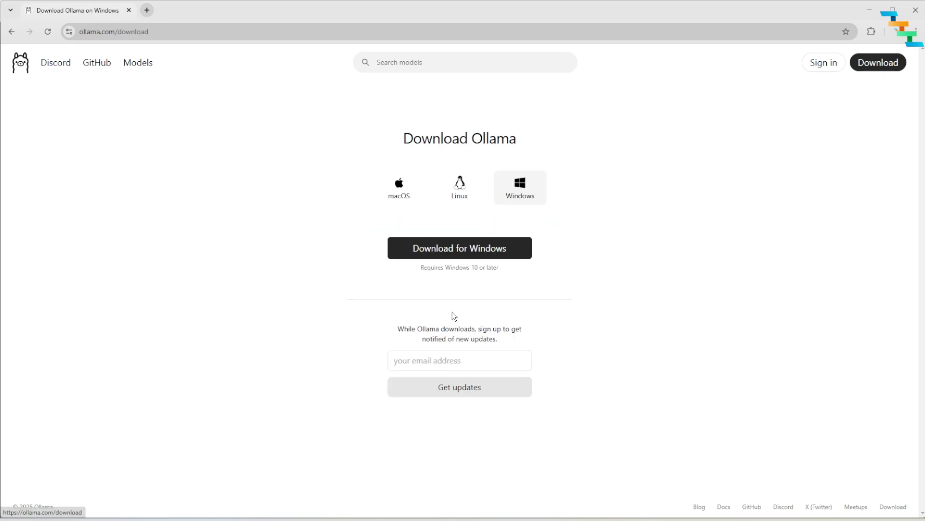
mouse_move(453, 318)
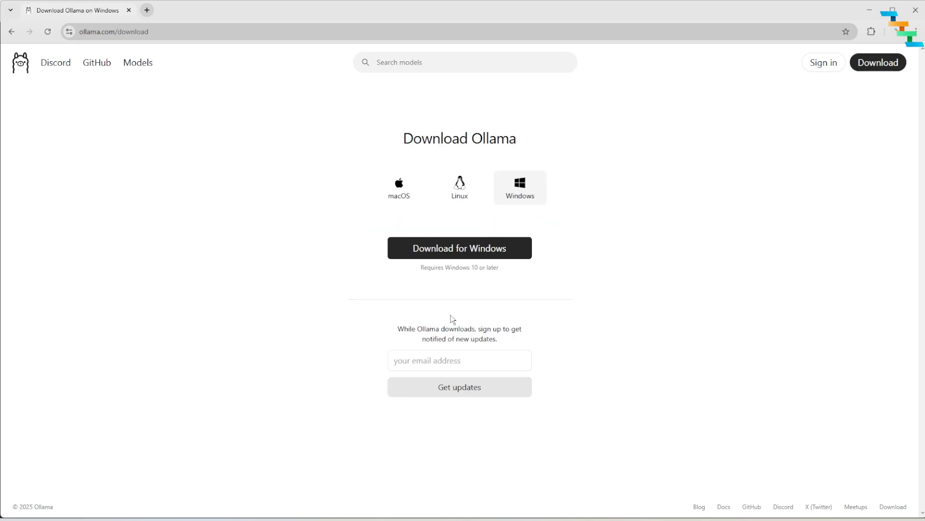
mouse_move(456, 327)
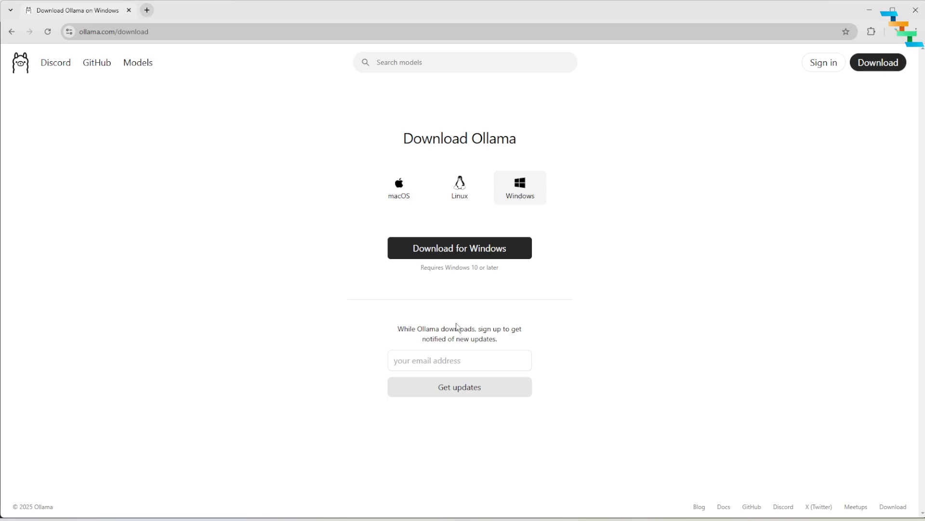
mouse_move(838, 435)
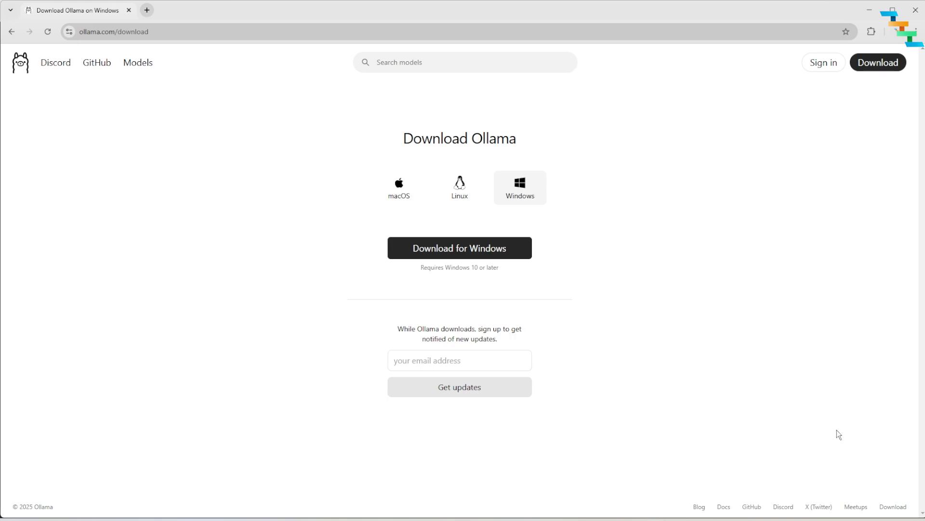
click(146, 10)
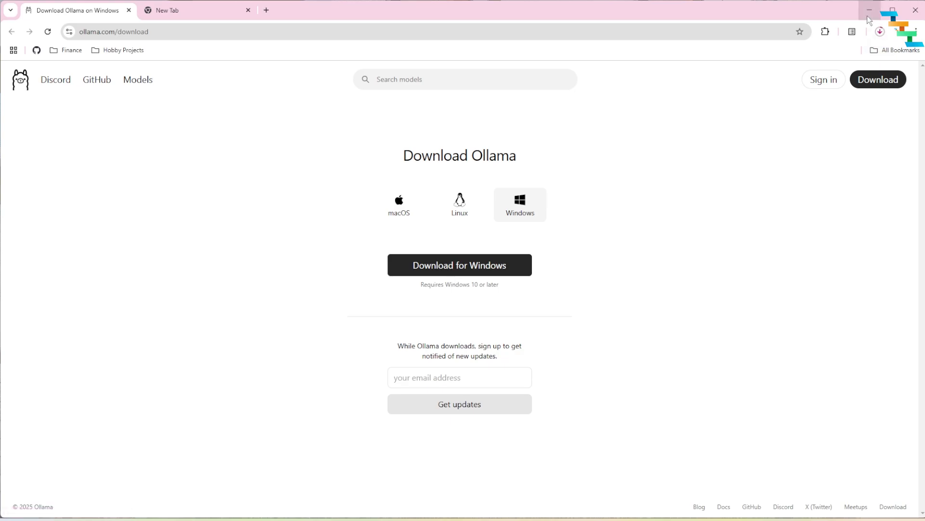
click(879, 31)
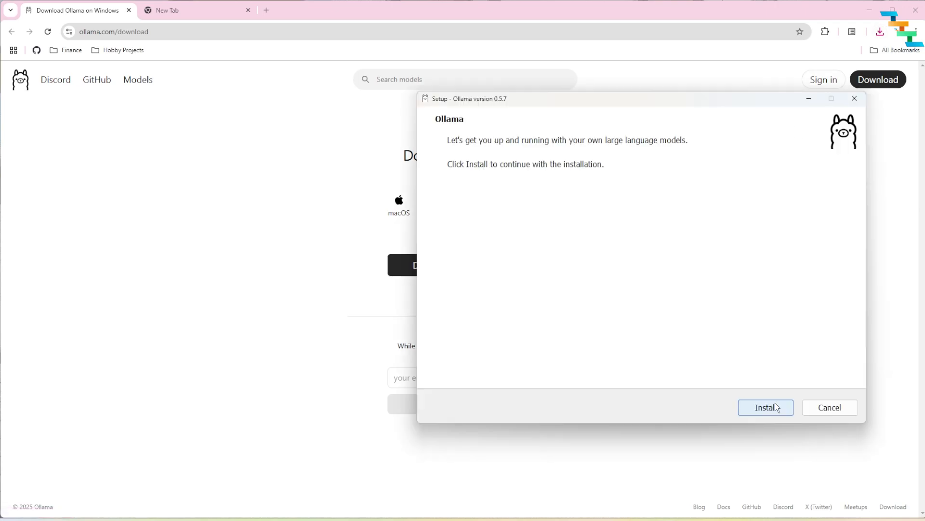
click(764, 407)
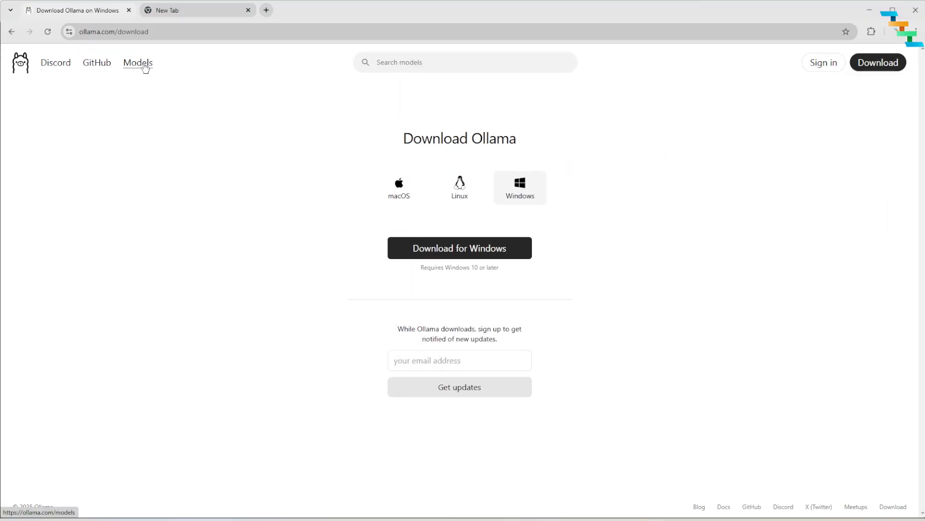
Step: Go to Ollama's Models library and open the deepseek-r1 model page
click(138, 63)
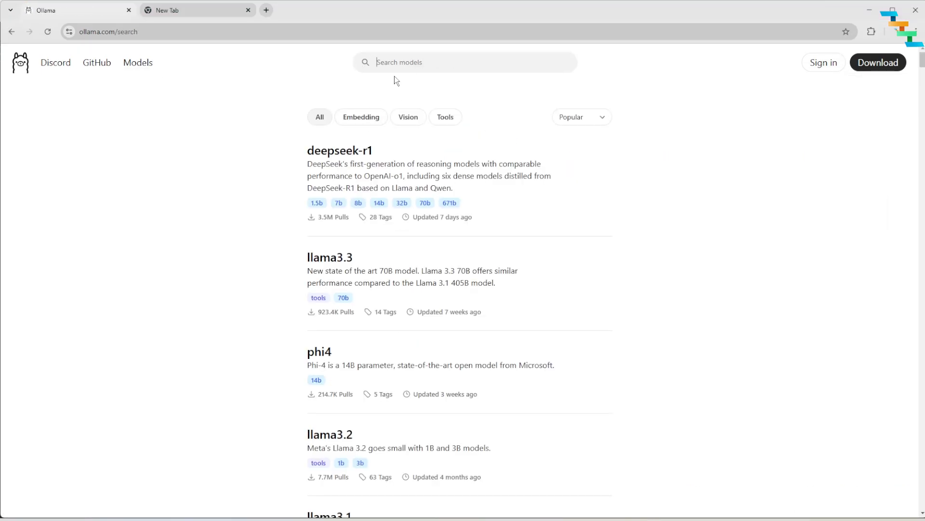
click(341, 151)
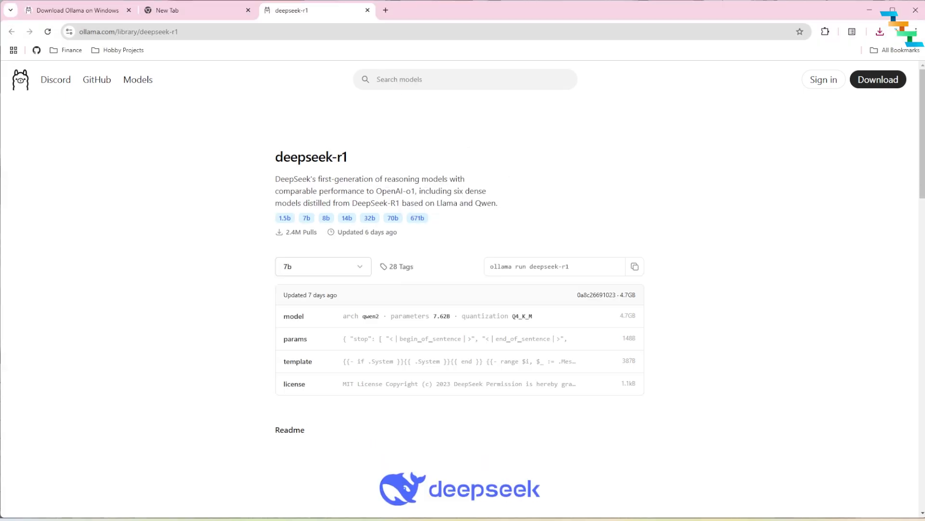
mouse_move(764, 301)
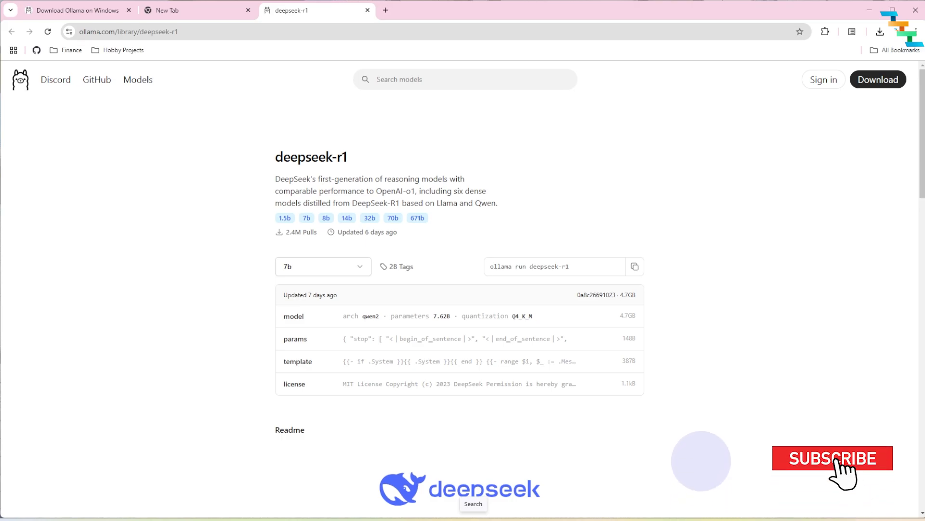
Step: Scroll to the distilled models list and select the 'ollama run deepseek-r1:8b' command
click(832, 457)
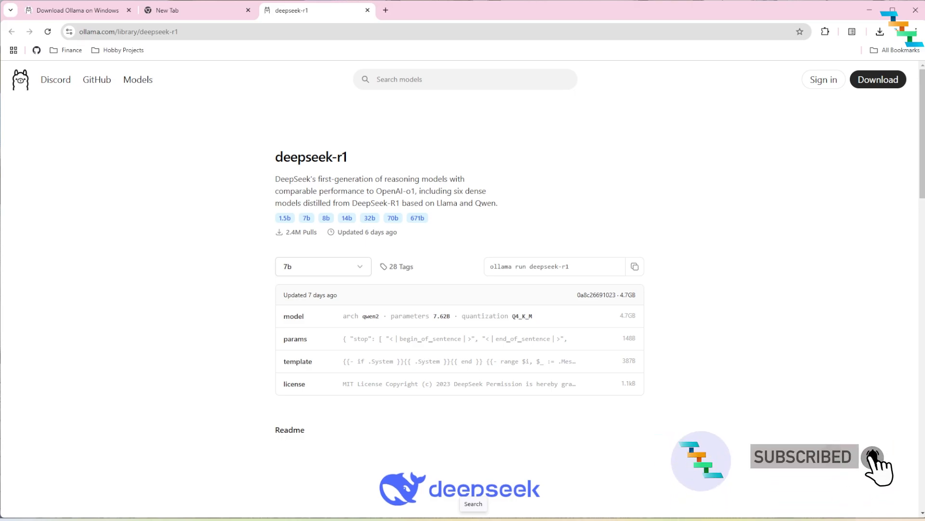
scroll(down, 3)
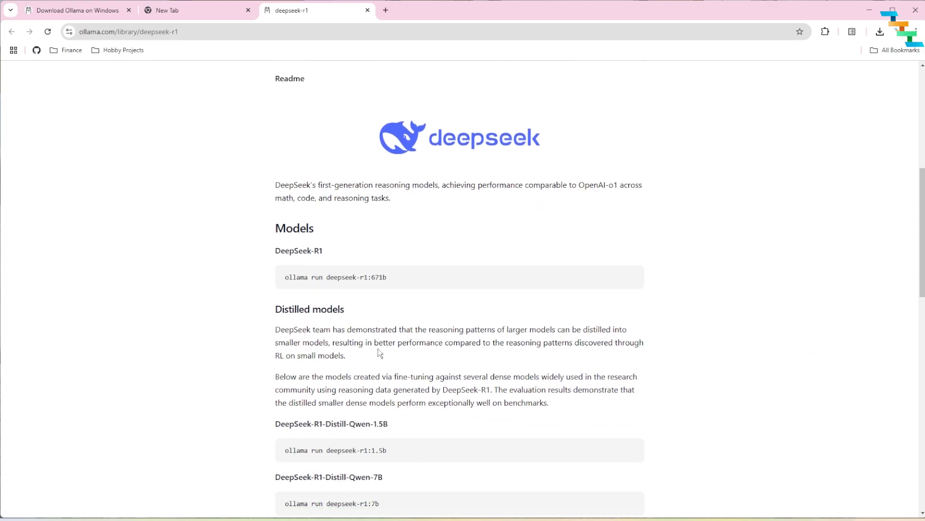
scroll(down, 3)
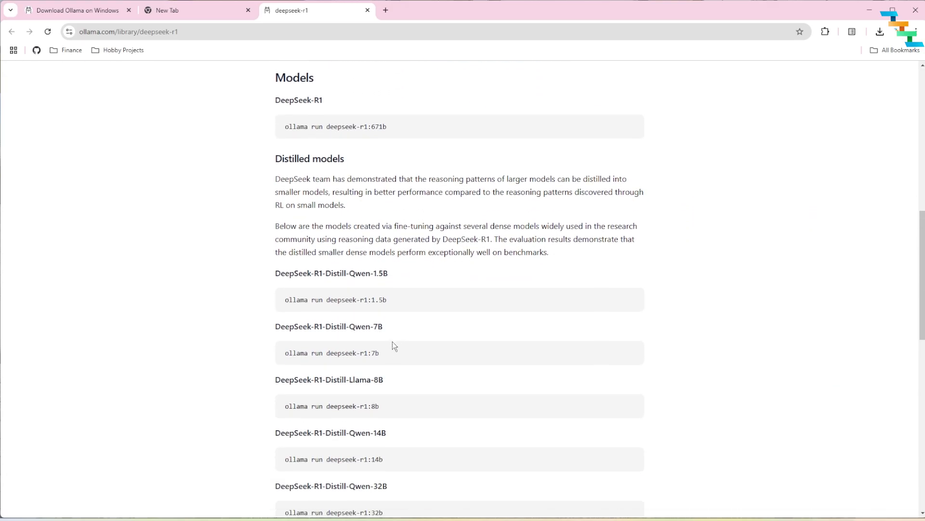
mouse_move(398, 302)
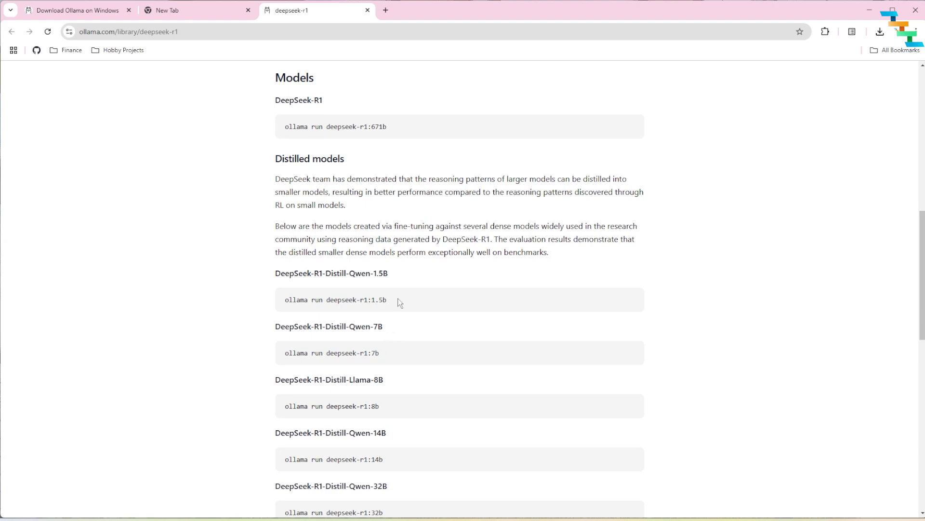
mouse_move(290, 363)
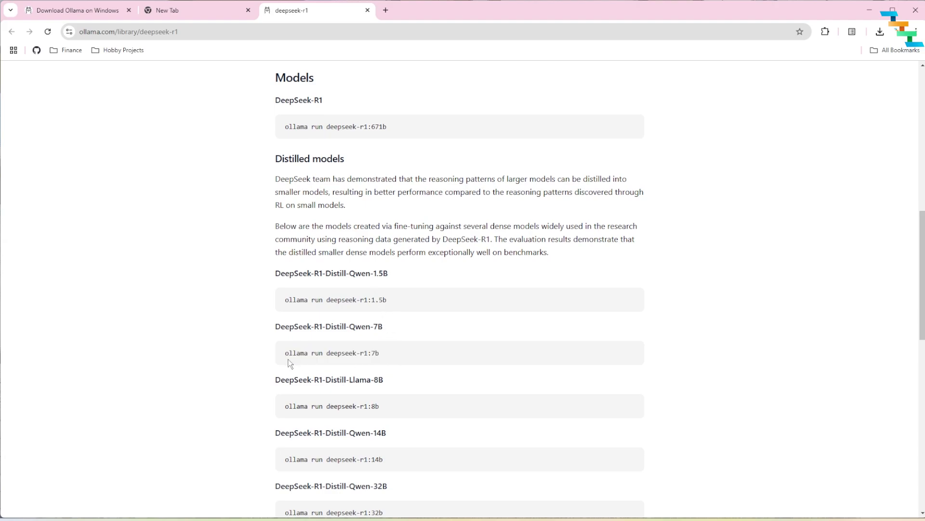
double_click(332, 353)
text(ter)
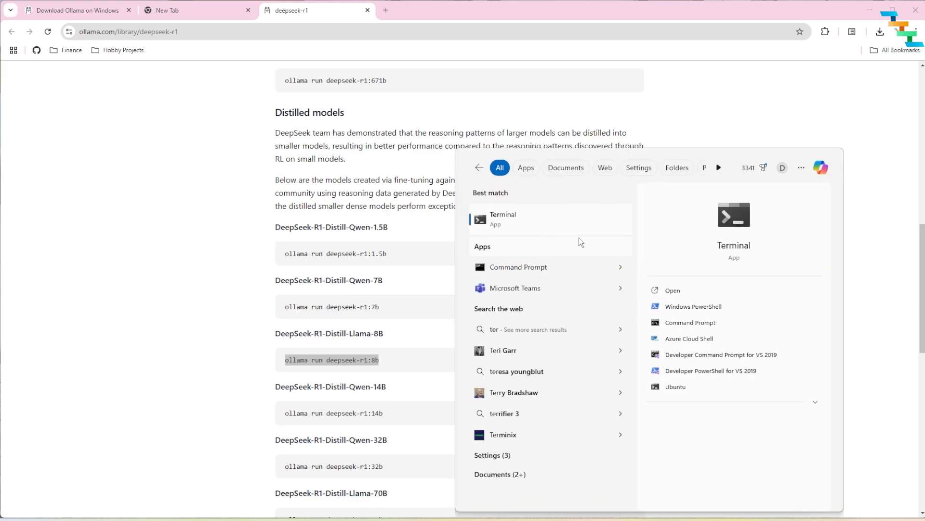
Step: Launch Windows Terminal and open a new Command Prompt tab for running deepseek-r1:8b
click(693, 306)
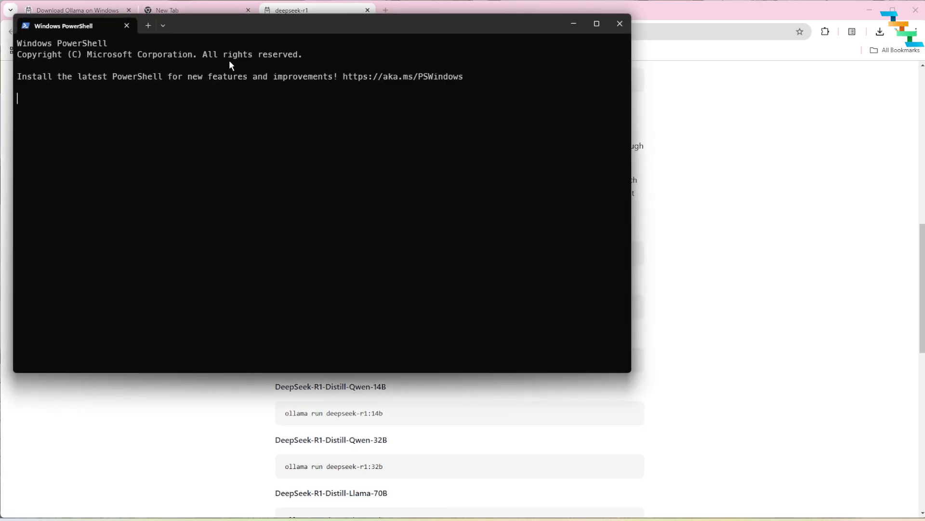
click(162, 25)
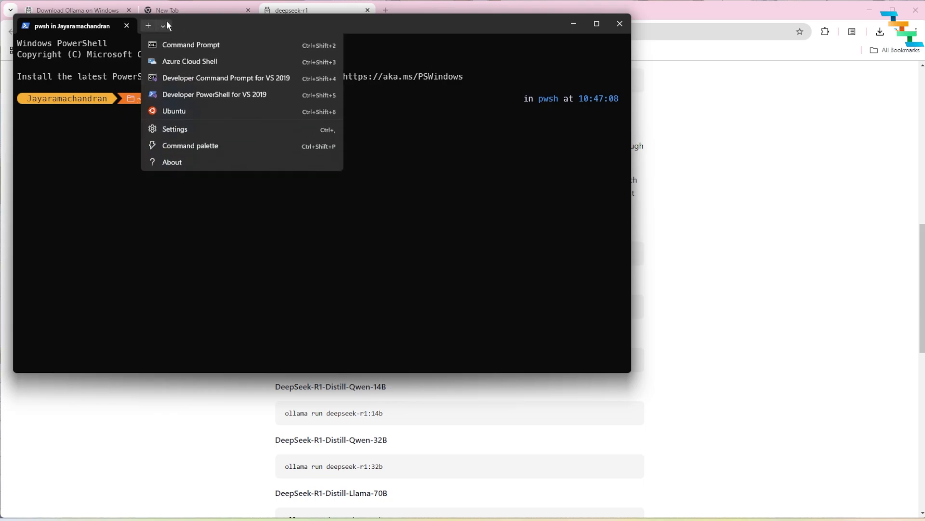
mouse_move(191, 61)
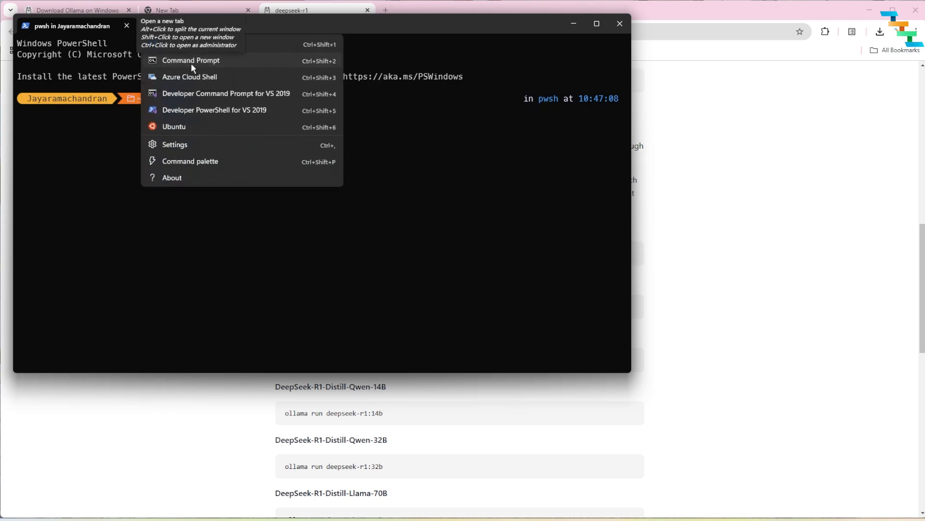
click(190, 60)
text(ollama run deepseek-r1:8b)
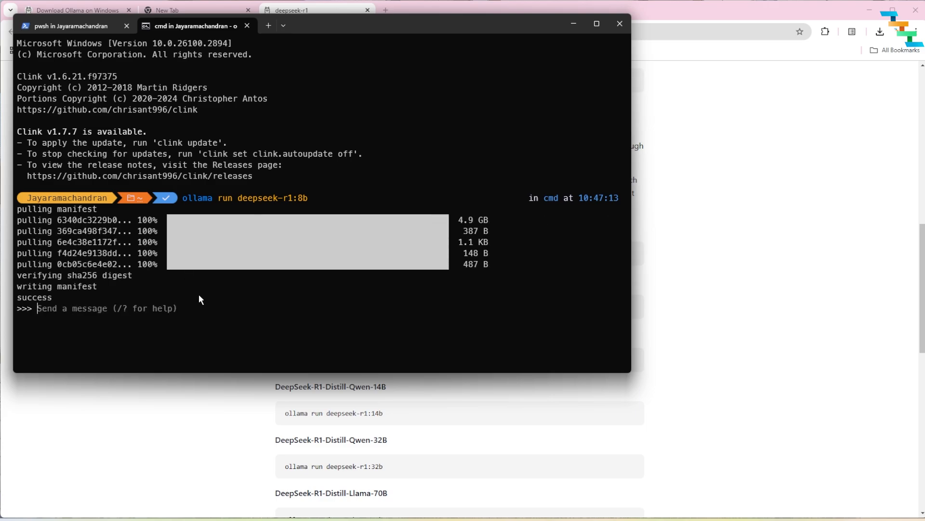
Step: Ask the running deepseek-r1:8b model 'why the sky is blue?'
text(why)
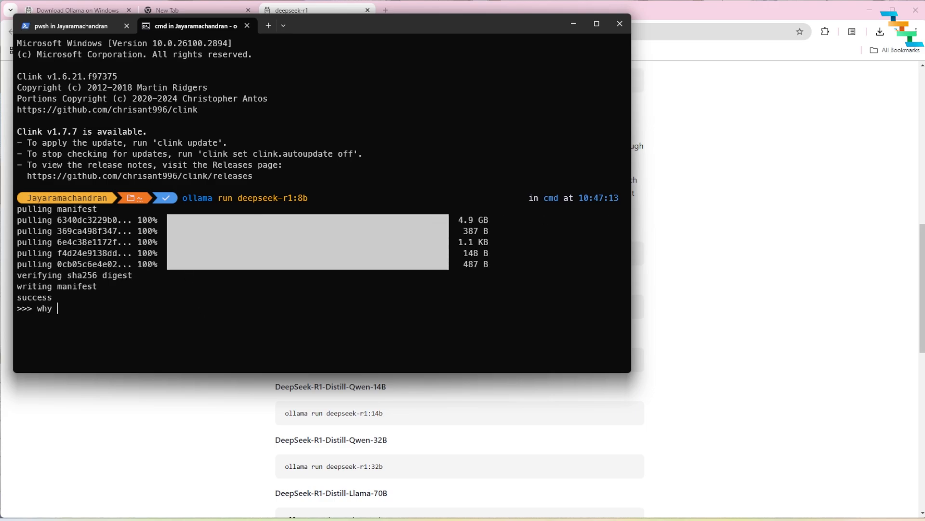
text(the sky is)
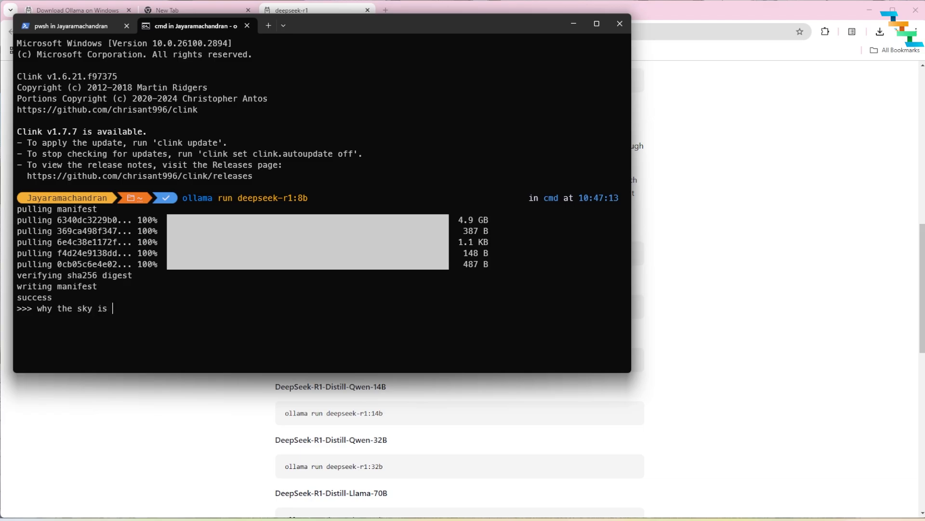
text(blue?)
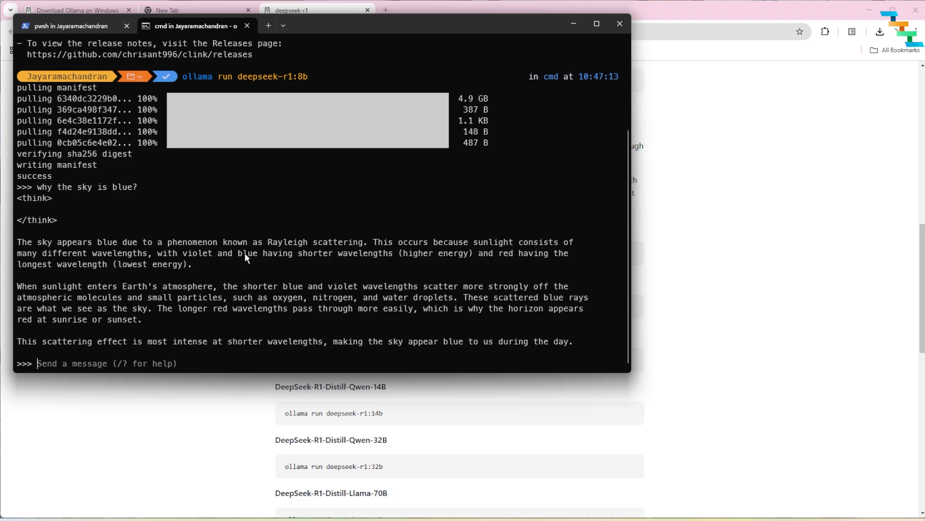
mouse_move(491, 309)
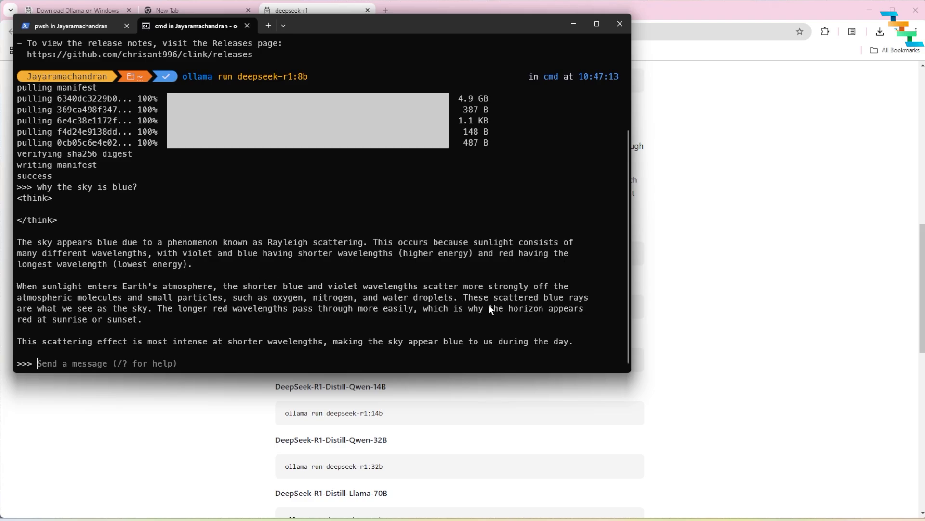
mouse_move(358, 324)
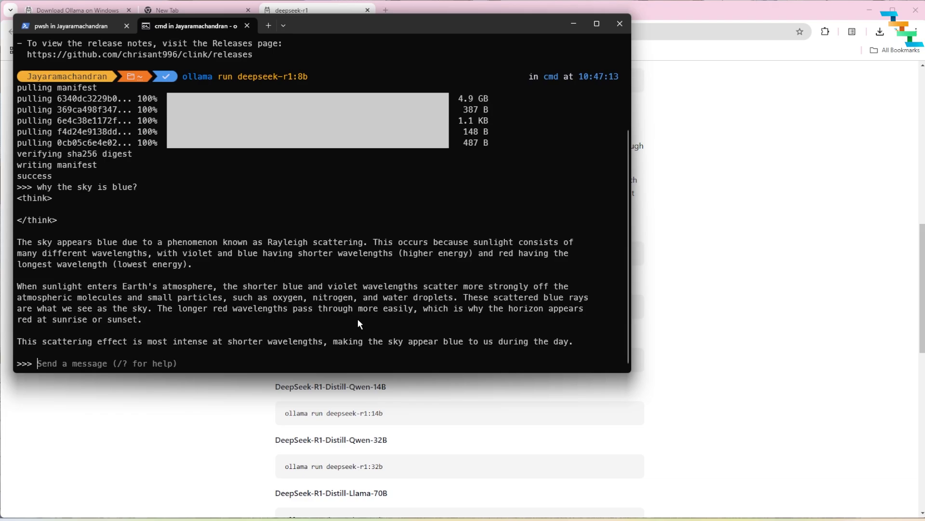
mouse_move(743, 270)
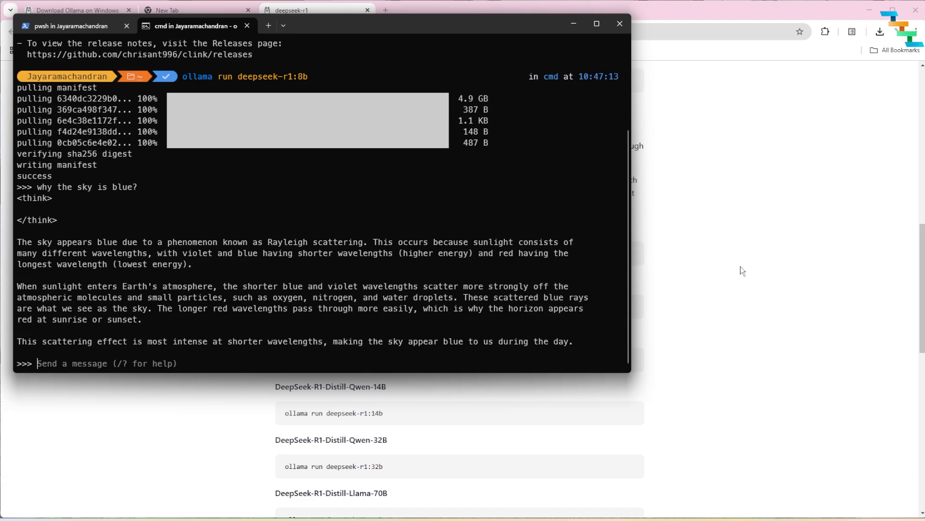
Step: Exit the deepseek-r1:8b session with the /bye command
text(/)
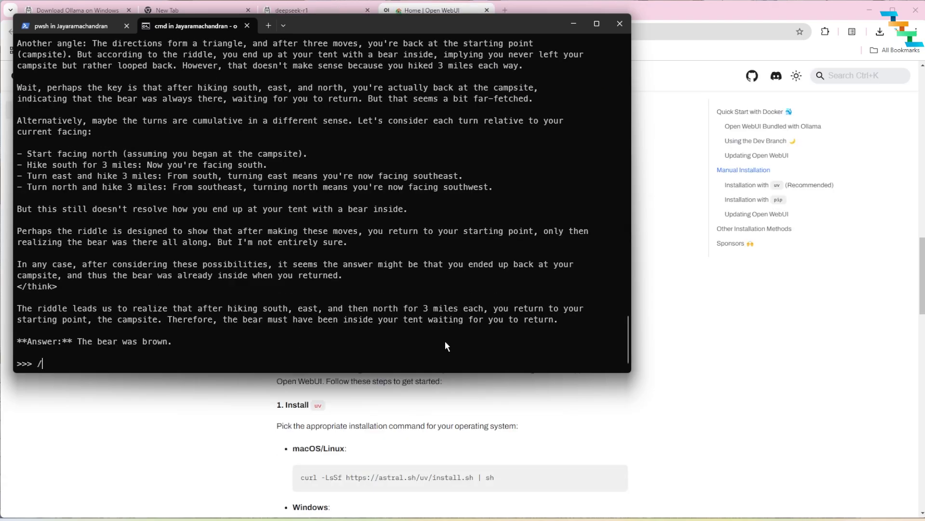
text(bye)
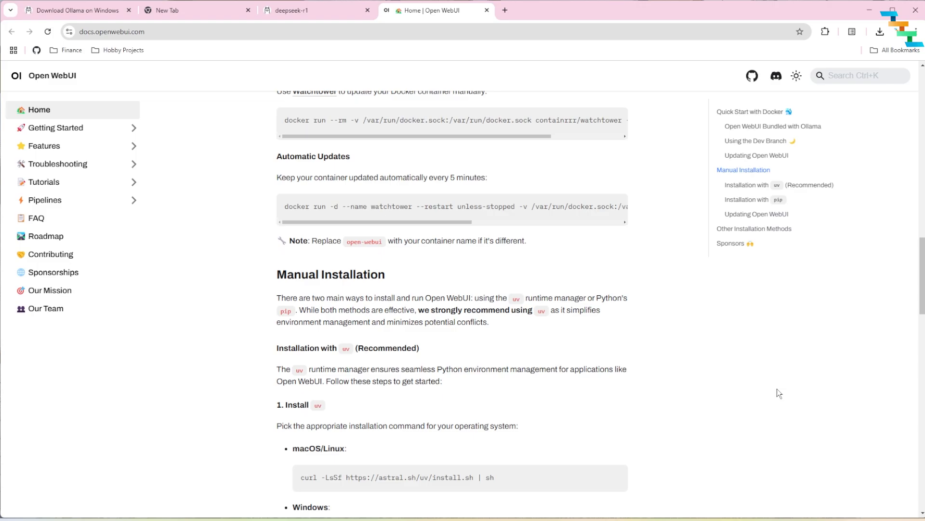
mouse_move(740, 322)
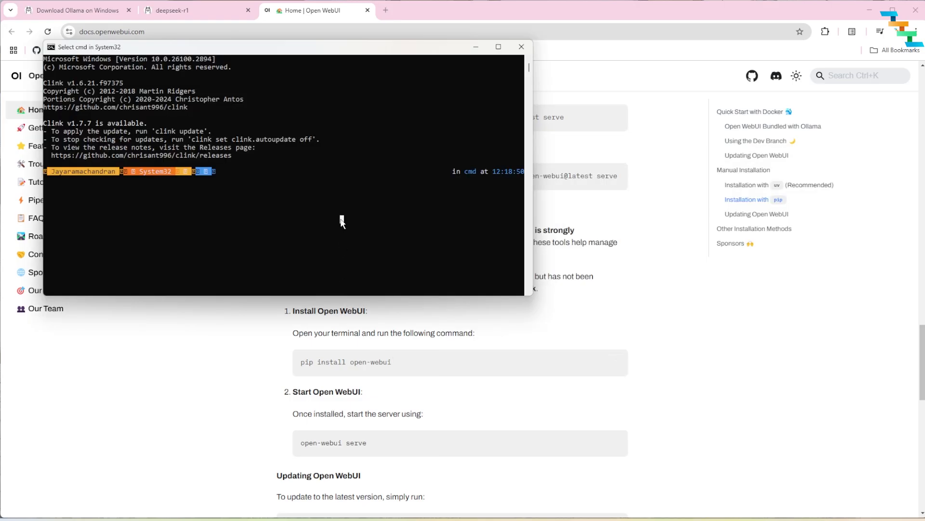
Step: Install Open WebUI with 'pip install open-webui', serve it, and open a new tab for localhost:8080
text(pip install open-webui)
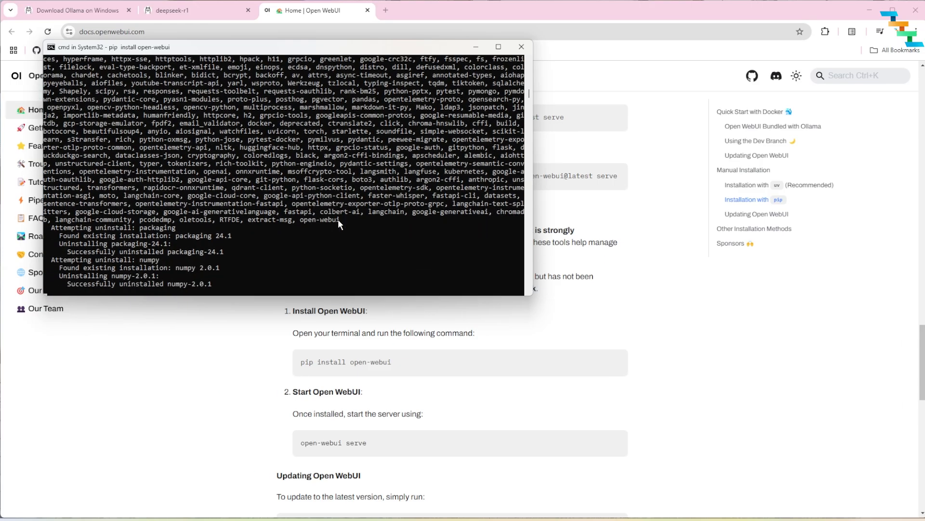
click(520, 46)
text(open-webui serve)
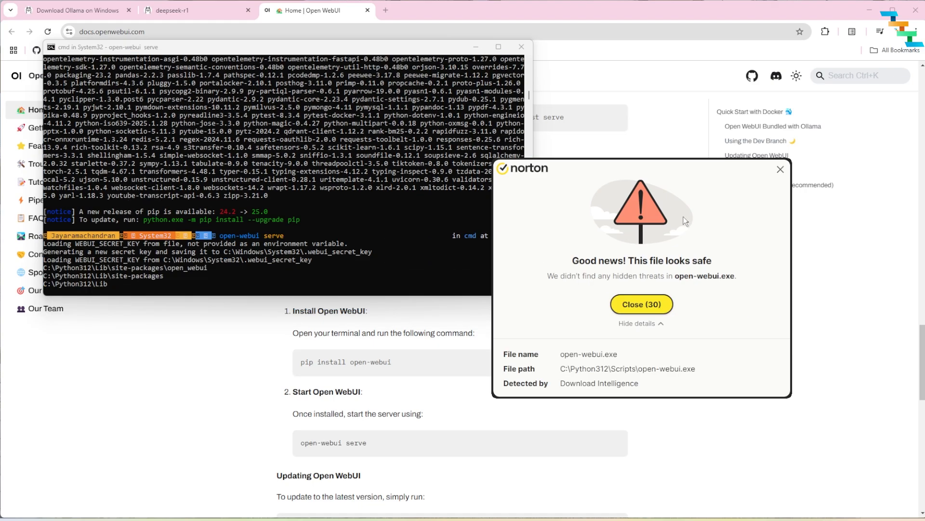
click(641, 303)
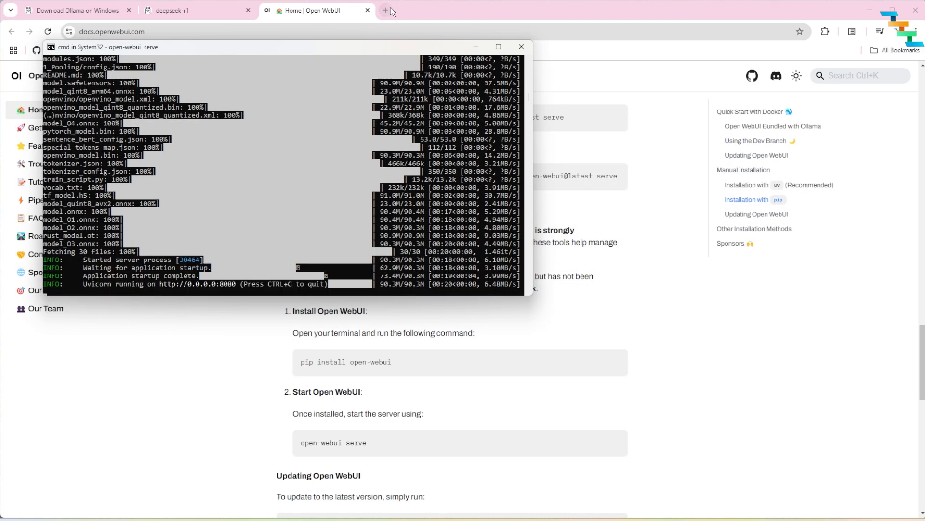
click(385, 10)
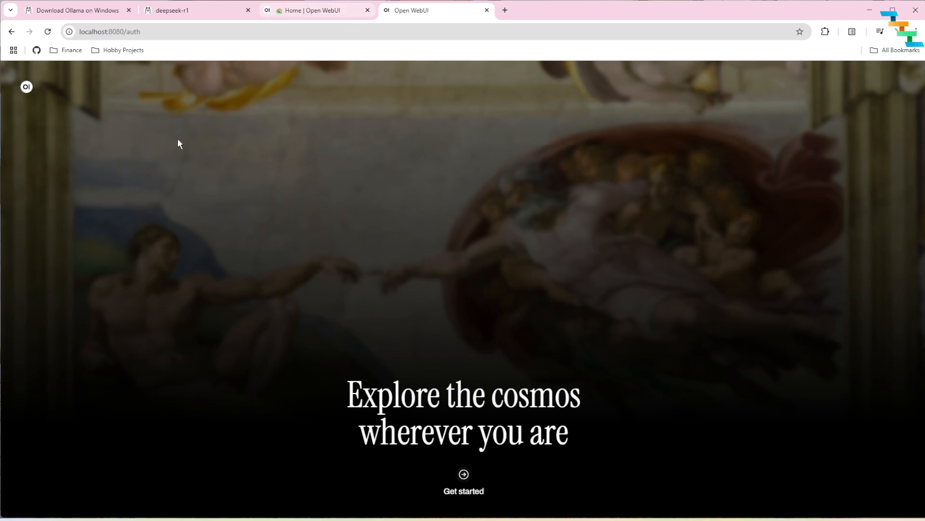
mouse_move(451, 506)
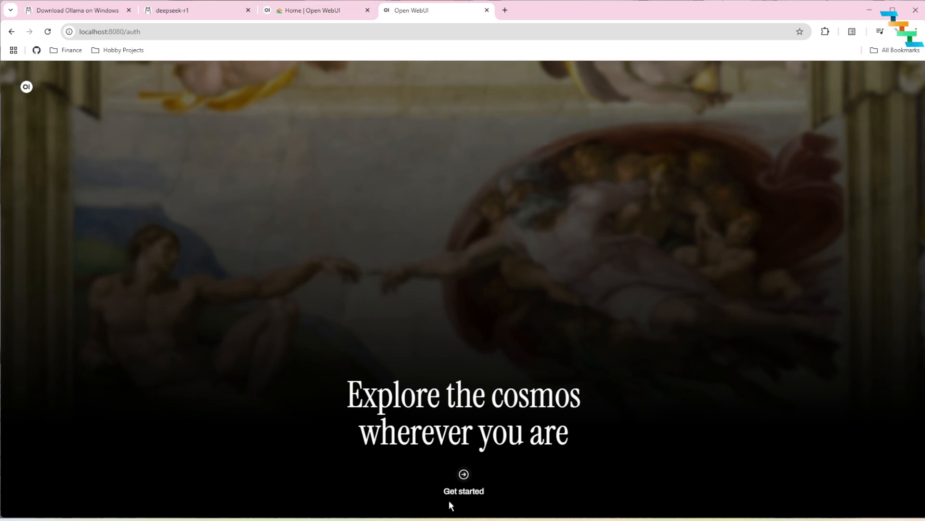
Step: Start Open WebUI's admin sign-up and enter a name and password in the form
click(464, 481)
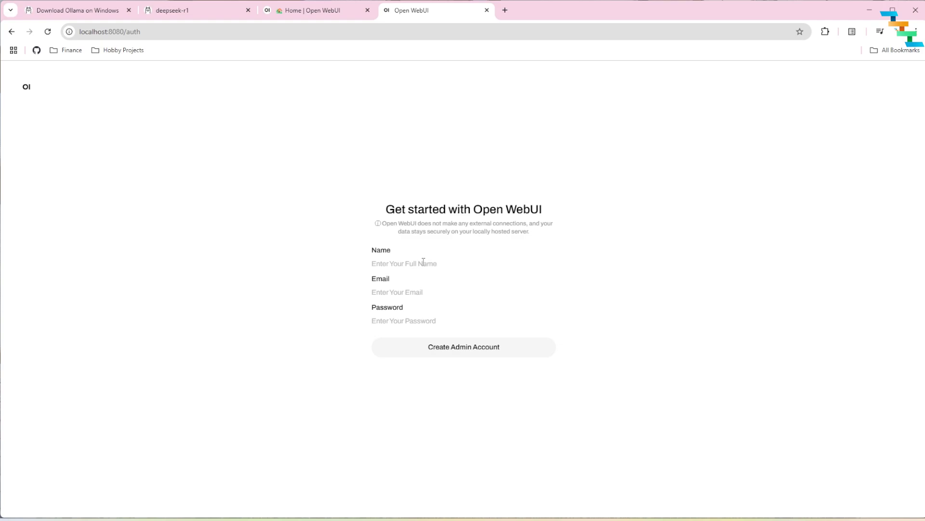
mouse_move(465, 262)
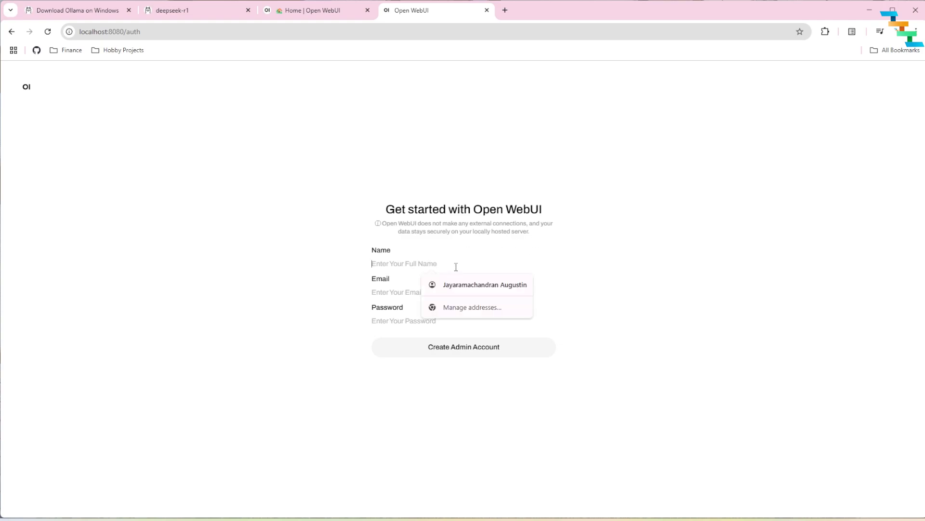
click(484, 284)
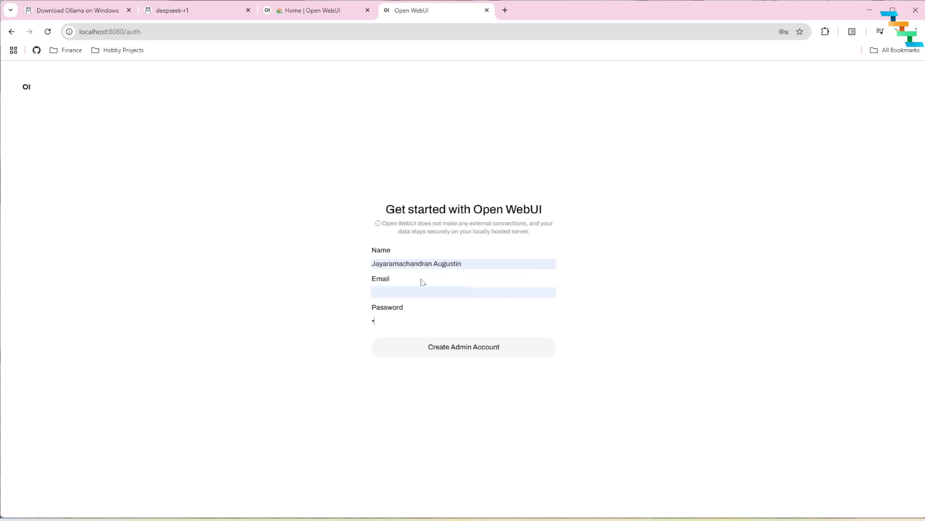
text(*)
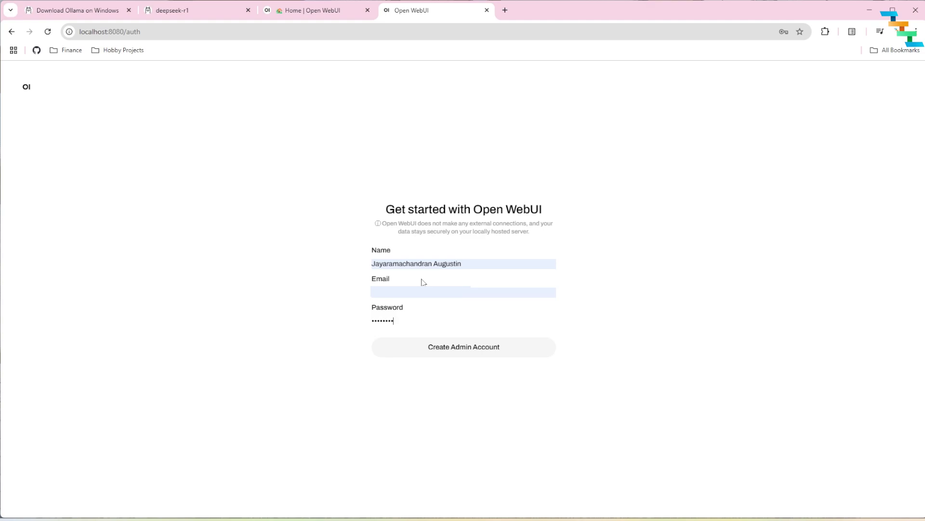
mouse_move(451, 351)
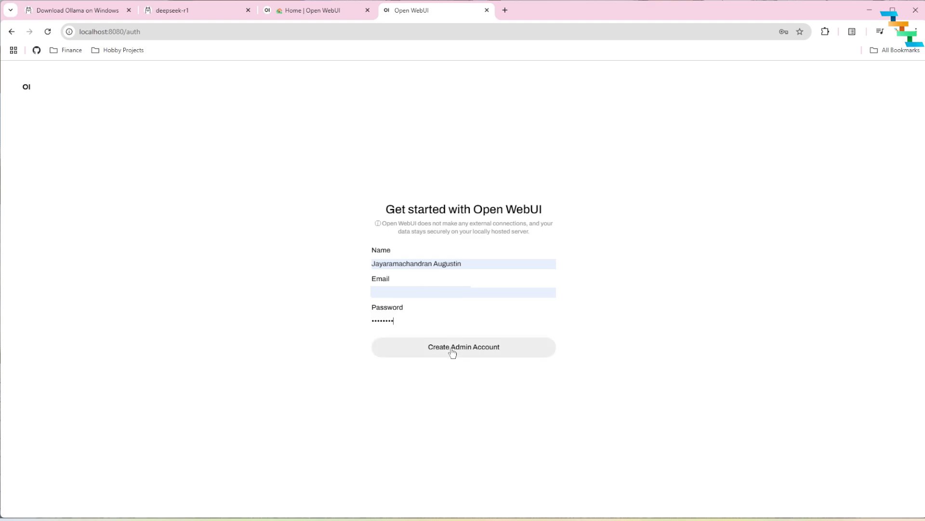
Step: Create the admin account and send deepseek-r1:8b the man-pushes-car-to-hotel bankruptcy riddle
click(464, 346)
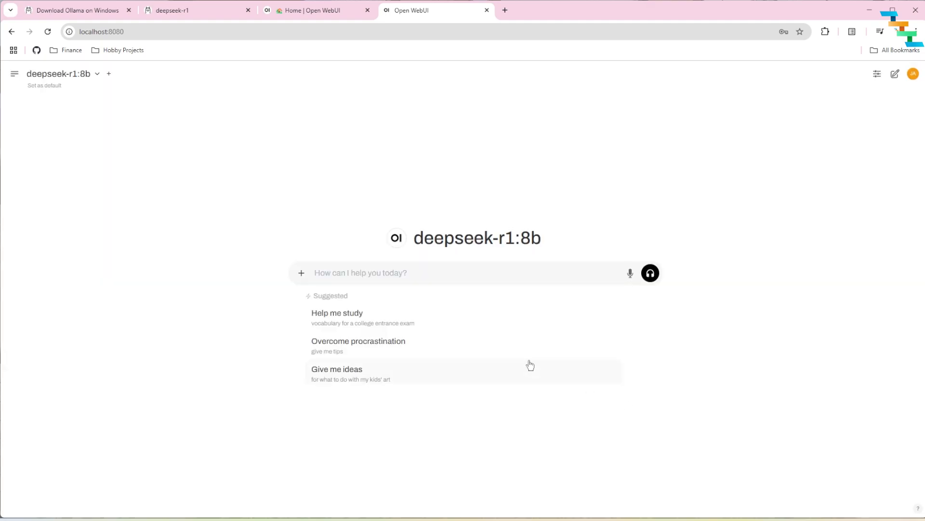
mouse_move(790, 142)
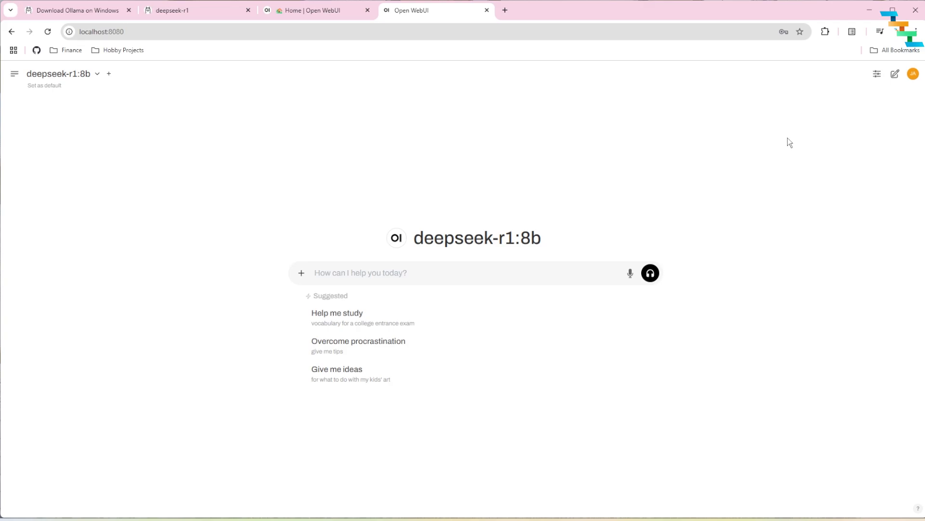
click(98, 73)
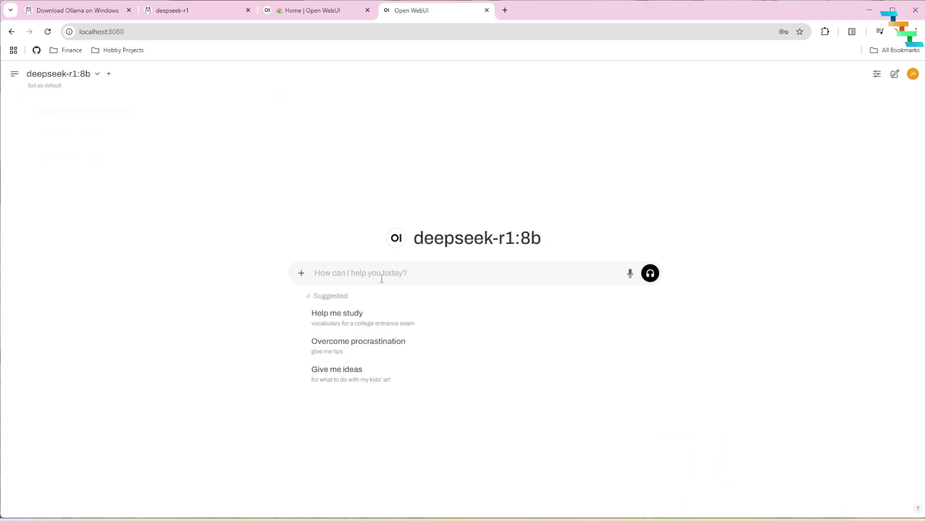
text(A man pushes his car to a hotel and tells the owner he's bankrupt. Why?)
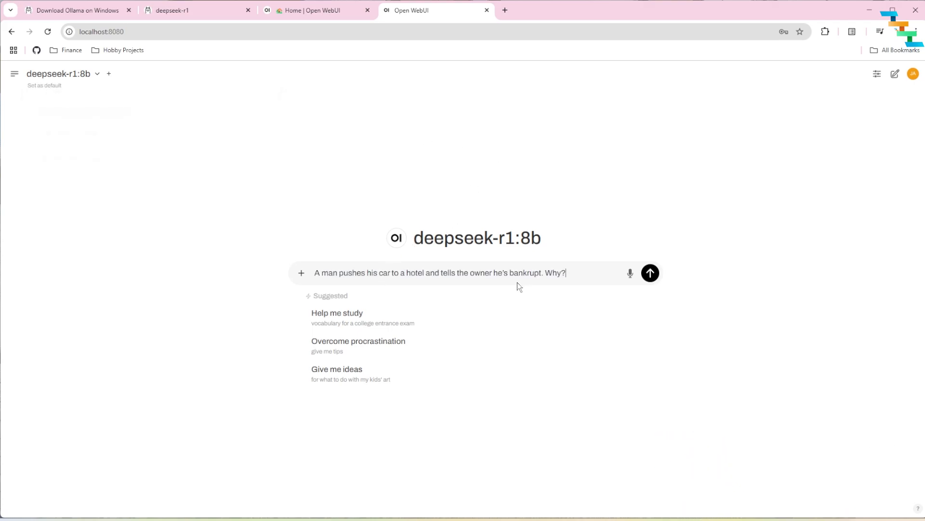
click(649, 272)
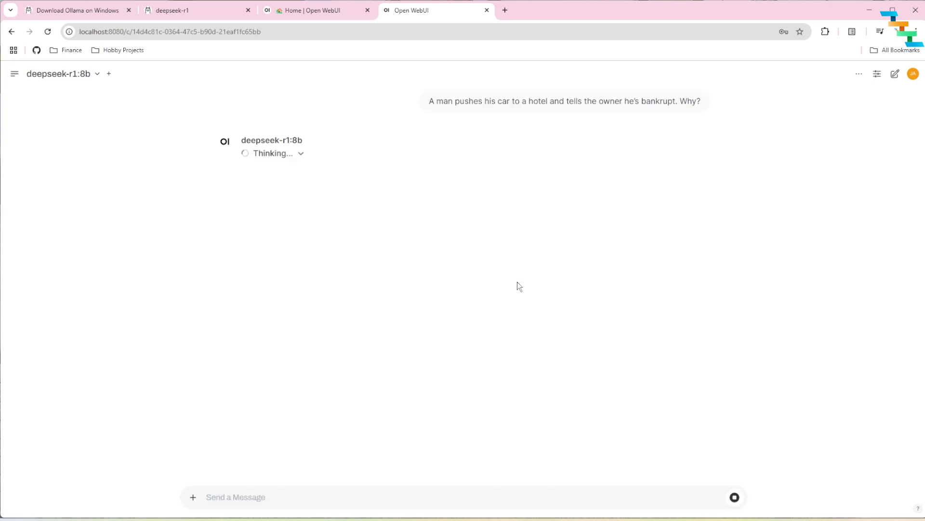
mouse_move(428, 267)
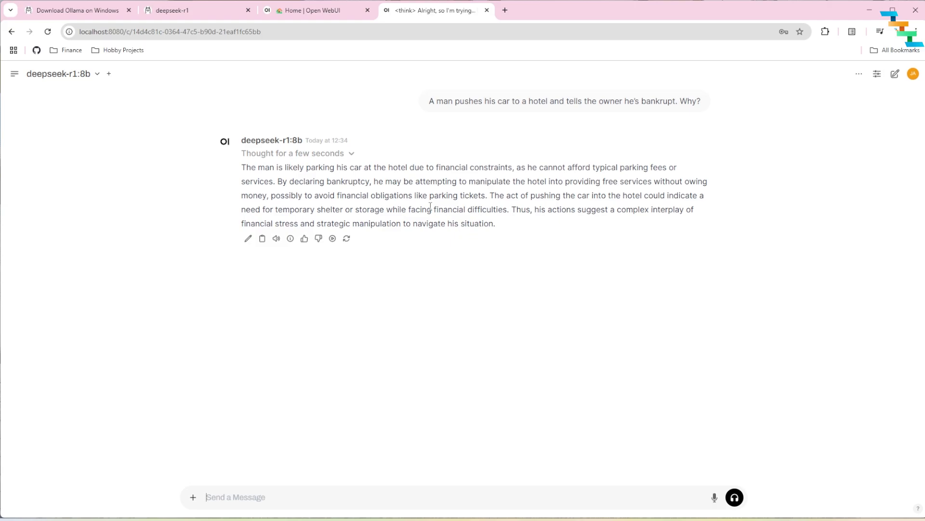
mouse_move(592, 193)
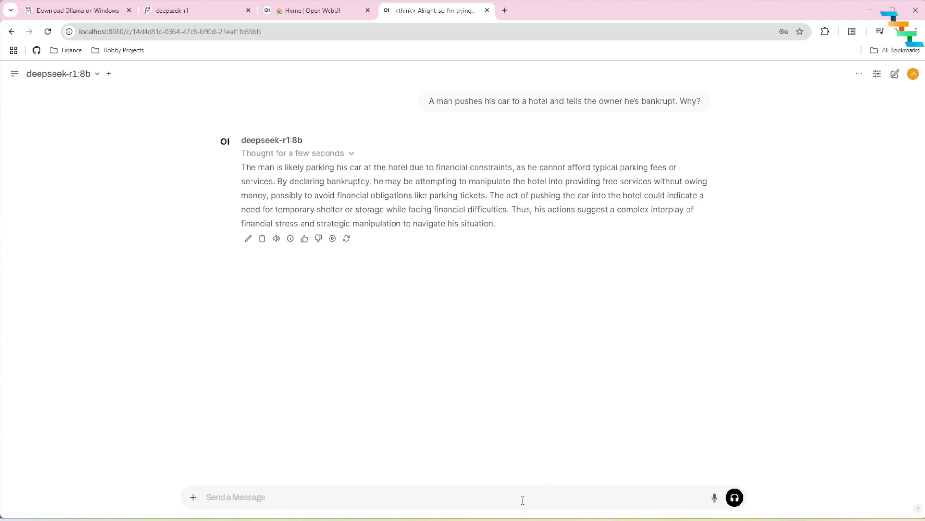
Step: Resend the riddle and scroll through the longer six-point reply as it streams
click(347, 238)
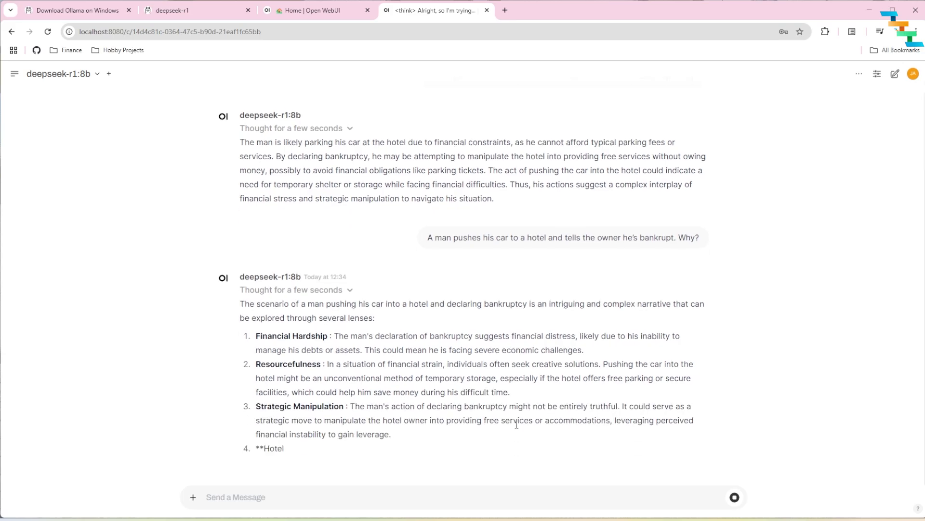
scroll(down, 3)
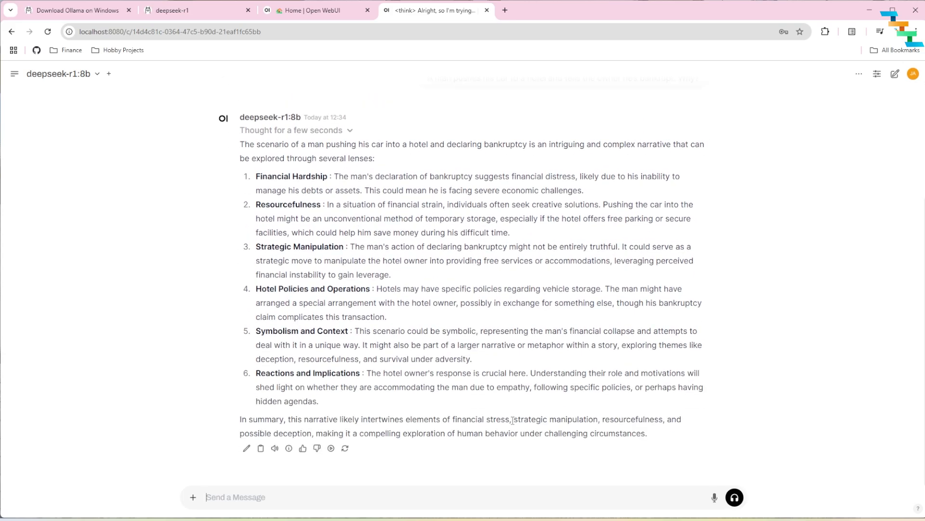
Step: Send the campsite bear-colour riddle (south 3 miles, east 3 miles) to the 8B model
text(I left my campsite and hiked south for 3 miles. Then I turned east and hiked for 3 miles. I then turned north and hiked for 3 miles, at which time I came upon a bear inside my tent eating my food! What color was the bear?)
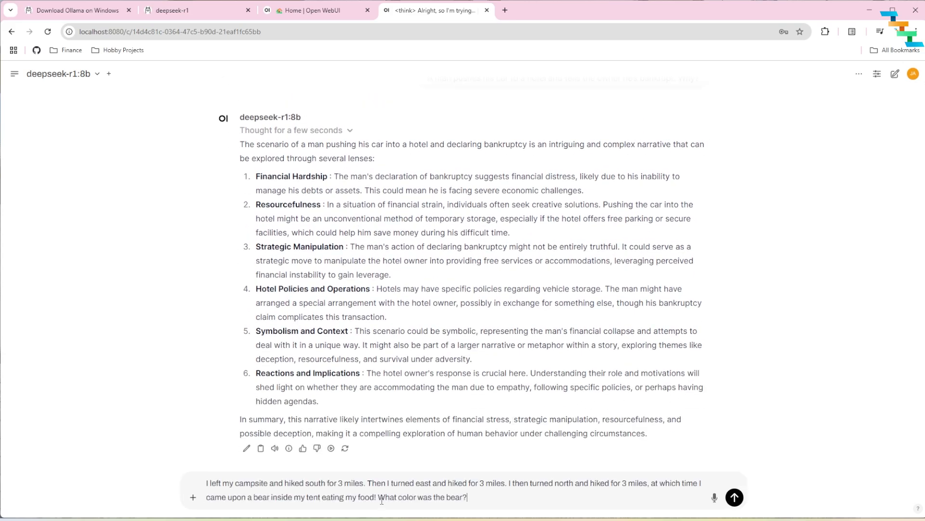
click(733, 496)
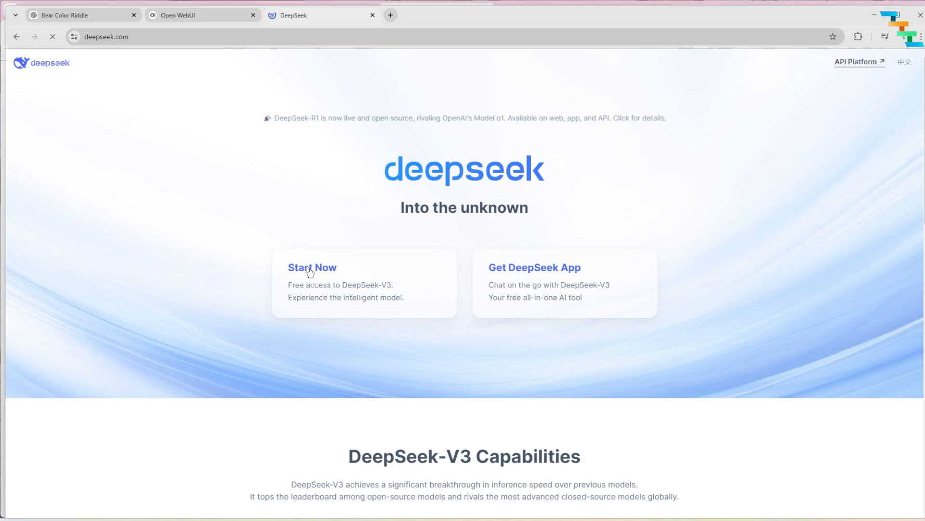
Step: Start DeepSeek web chat, send the bear riddle and read through its 'white' answer
click(311, 267)
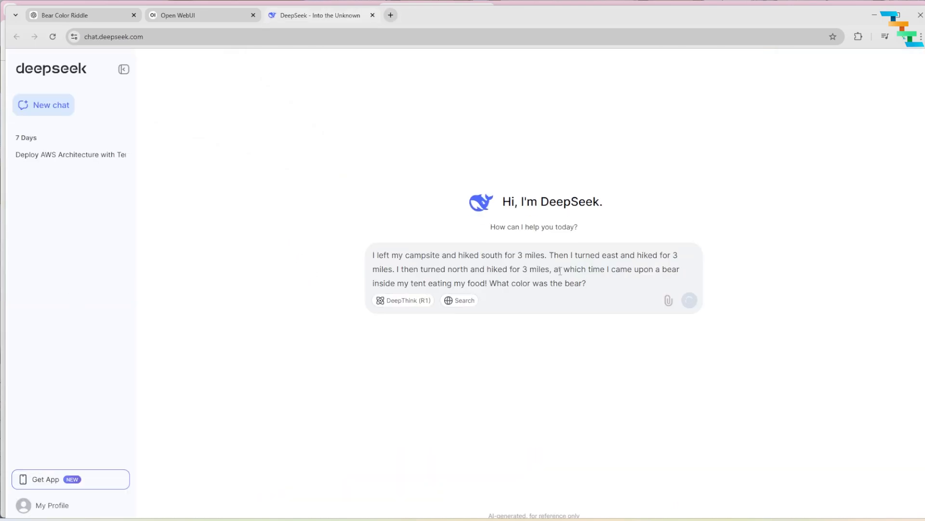
click(688, 300)
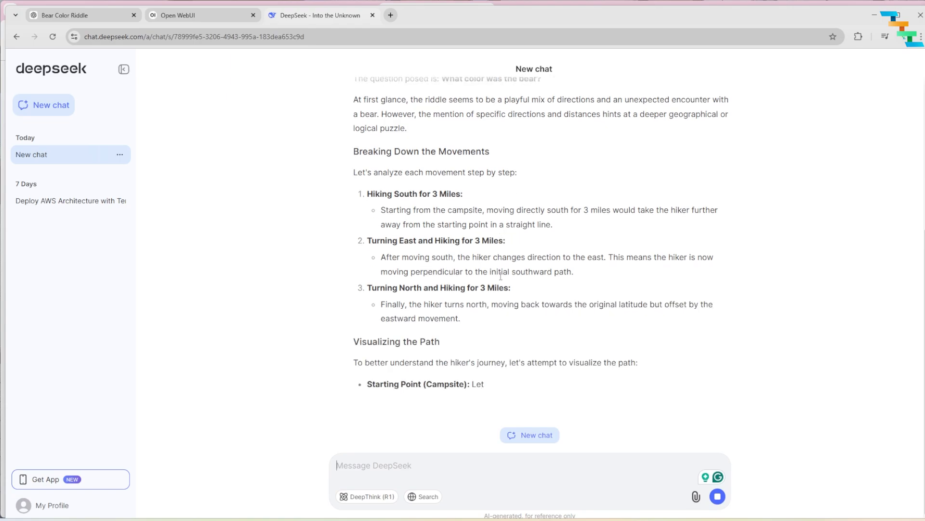
scroll(down, 3)
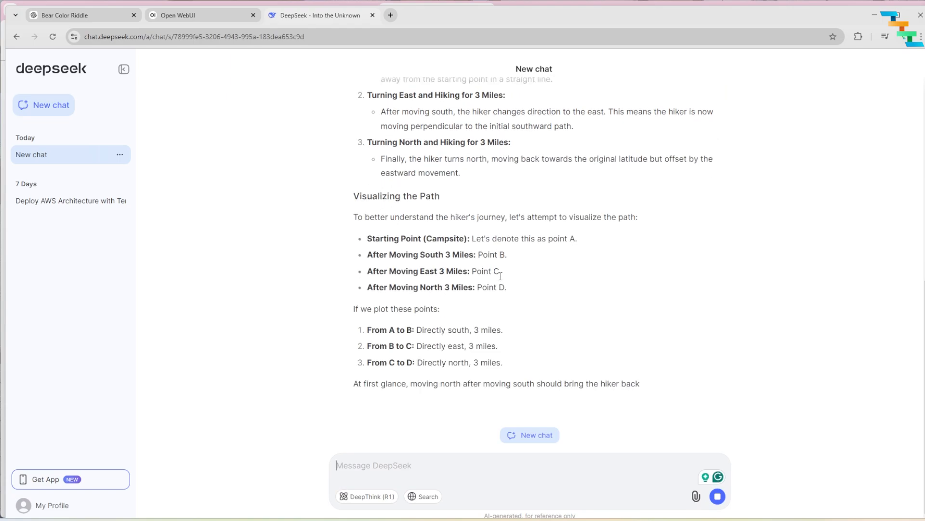
scroll(down, 3)
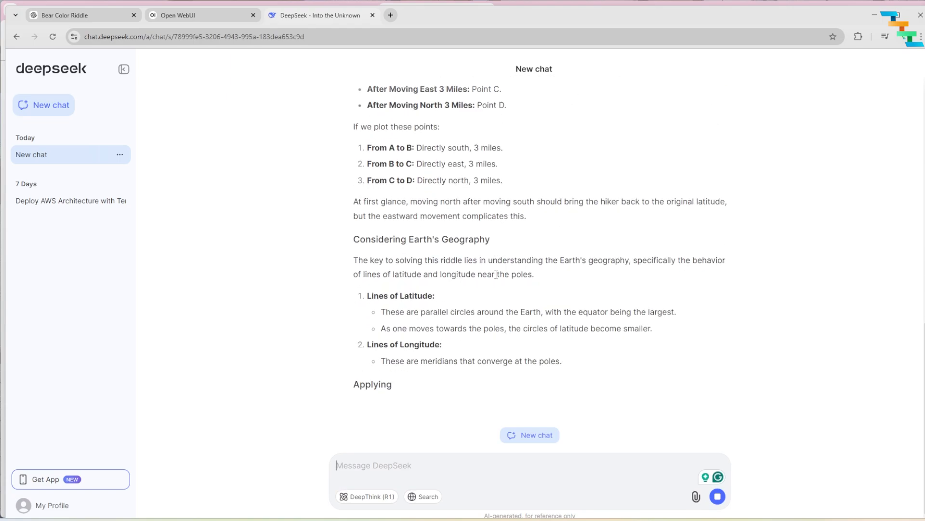
scroll(down, 3)
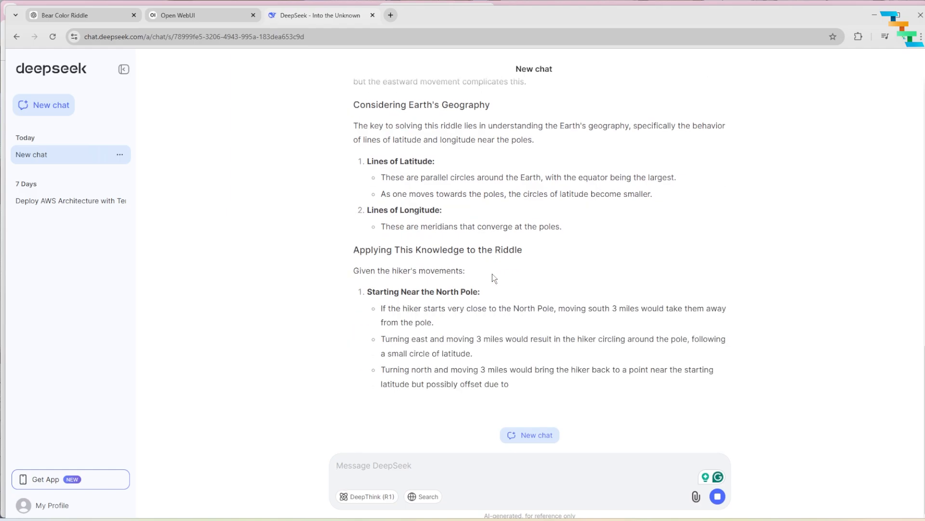
scroll(down, 3)
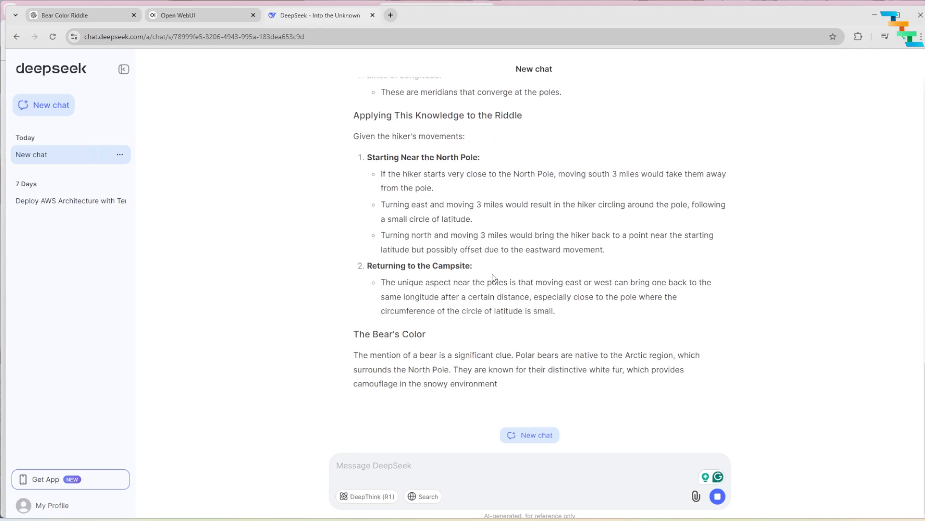
scroll(down, 3)
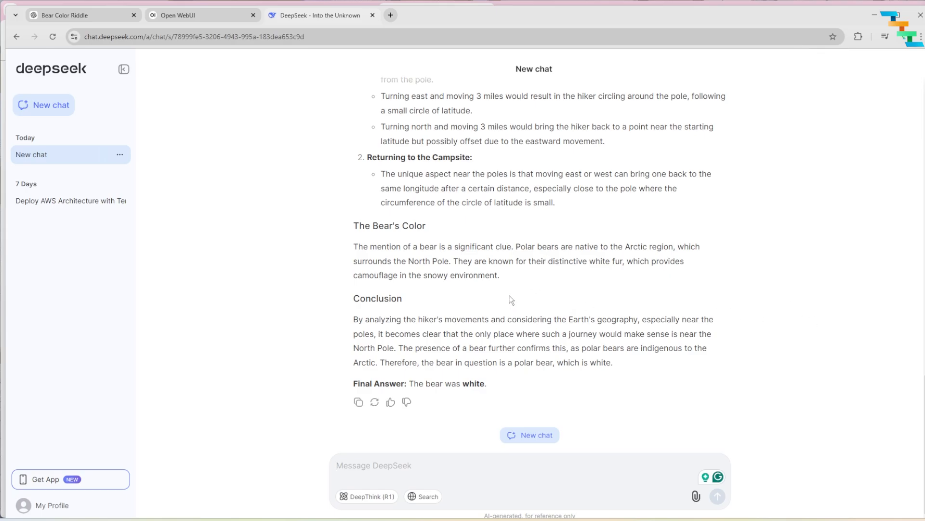
scroll(up, 3)
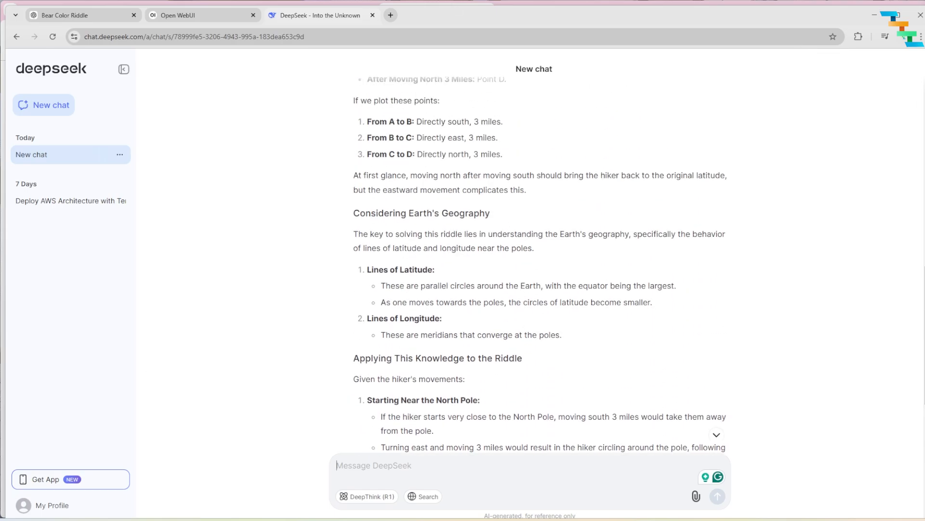
scroll(up, 3)
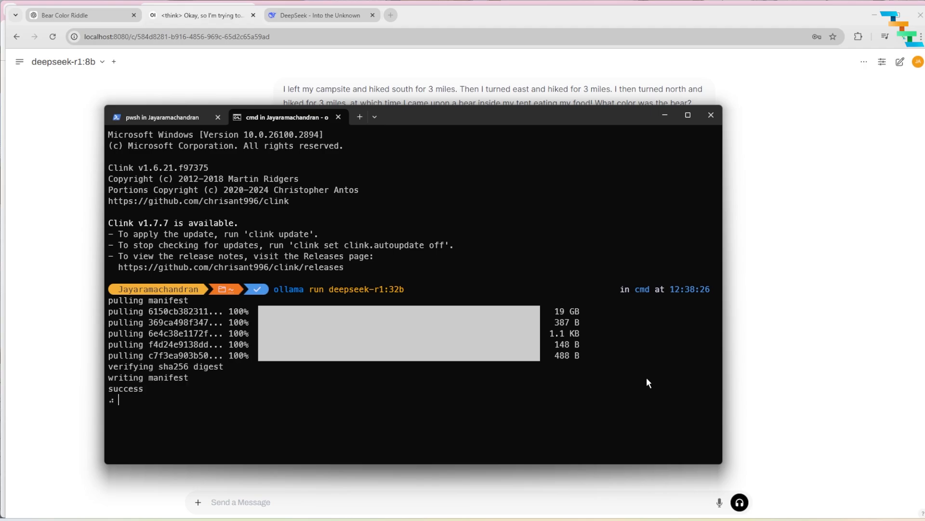
Step: Duplicate the Open WebUI browser tab to get a second local chat for the 32B model
right_click(200, 14)
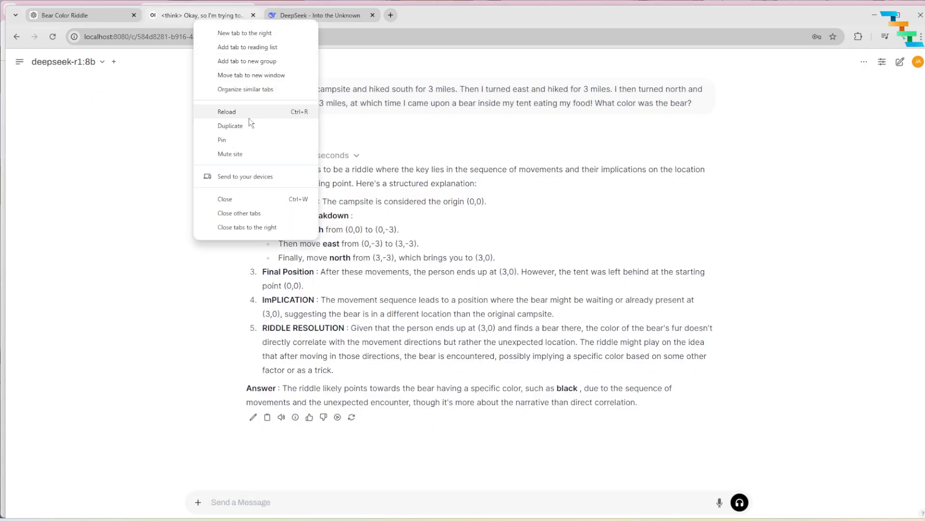
click(230, 126)
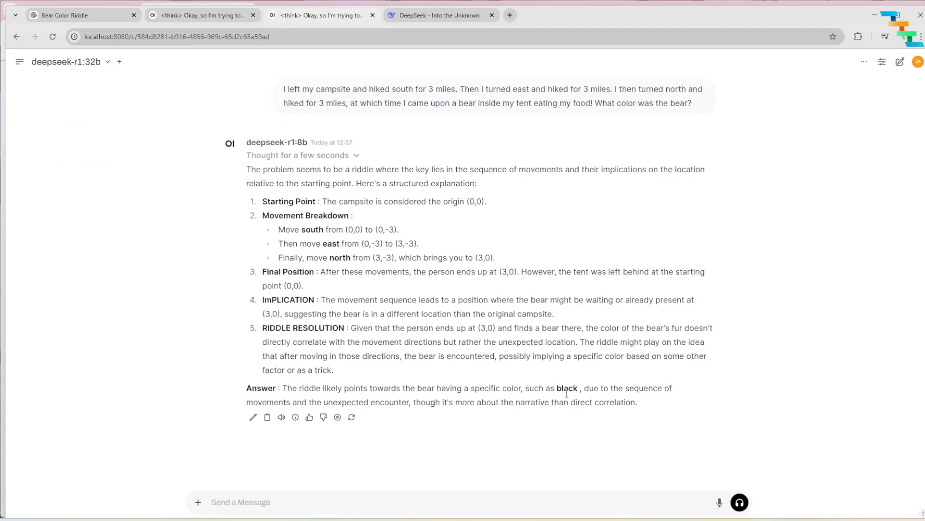
Step: Ask deepseek-r1:32b the same bear riddle and read its 'white' polar-bear answer
click(397, 501)
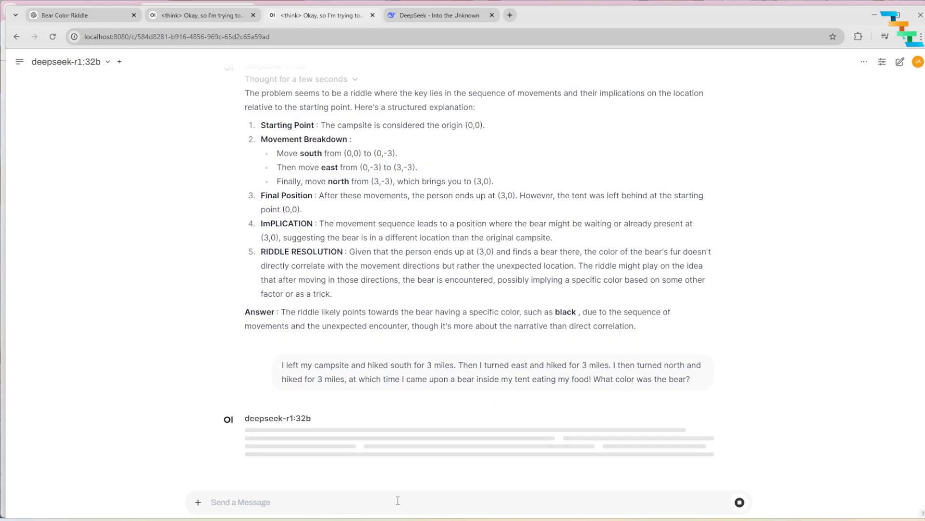
scroll(down, 3)
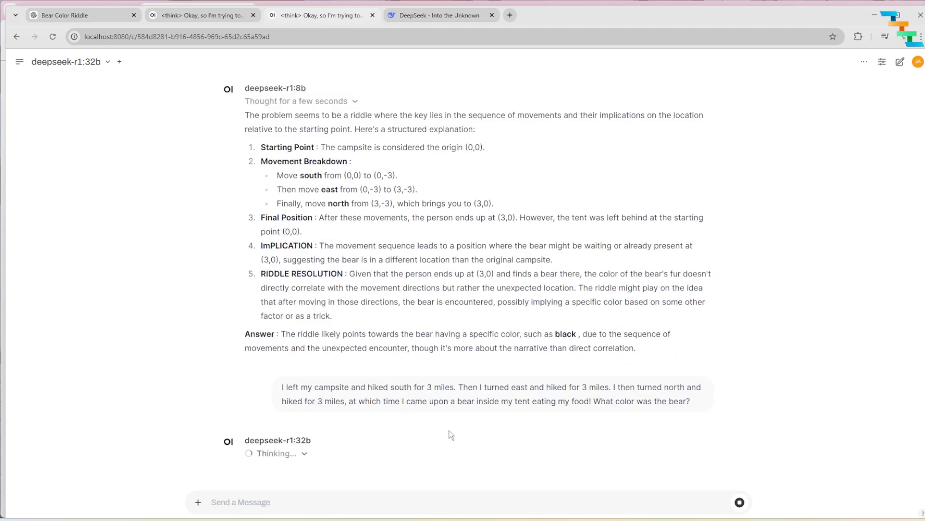
mouse_move(446, 428)
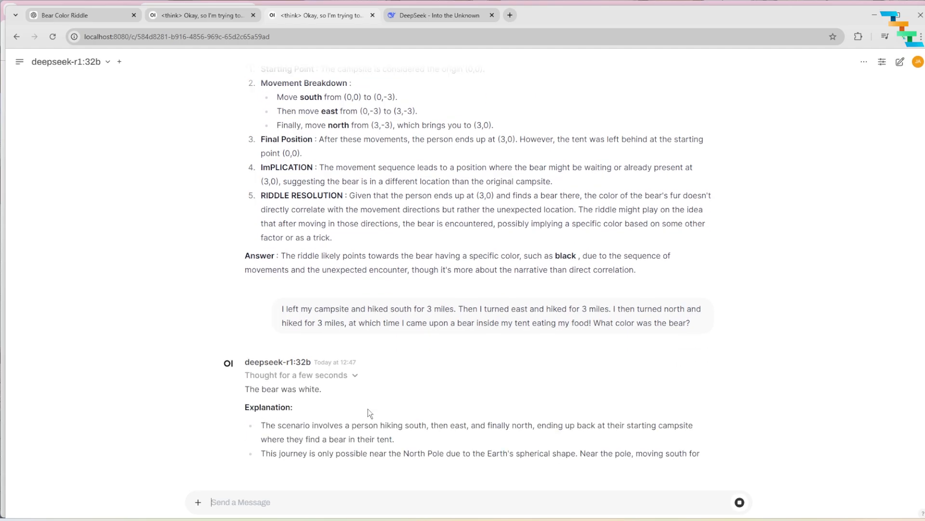
scroll(down, 3)
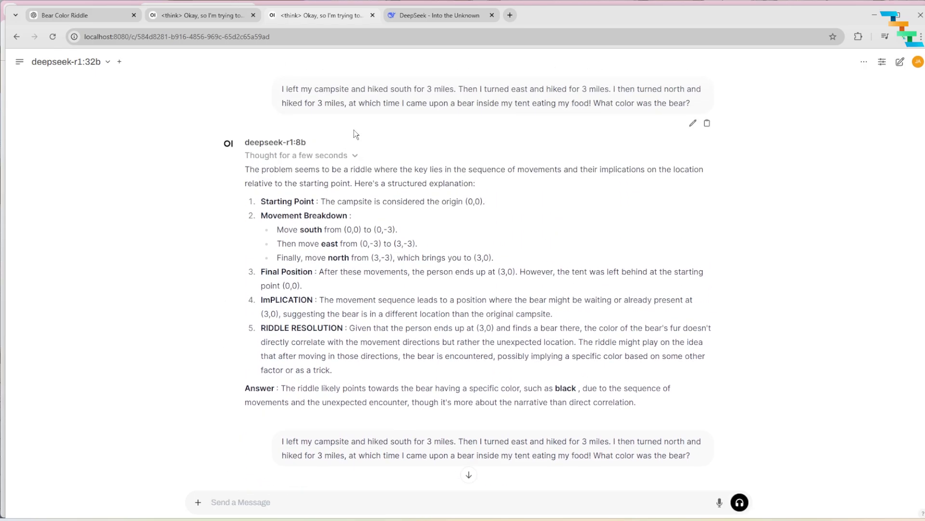
scroll(down, 3)
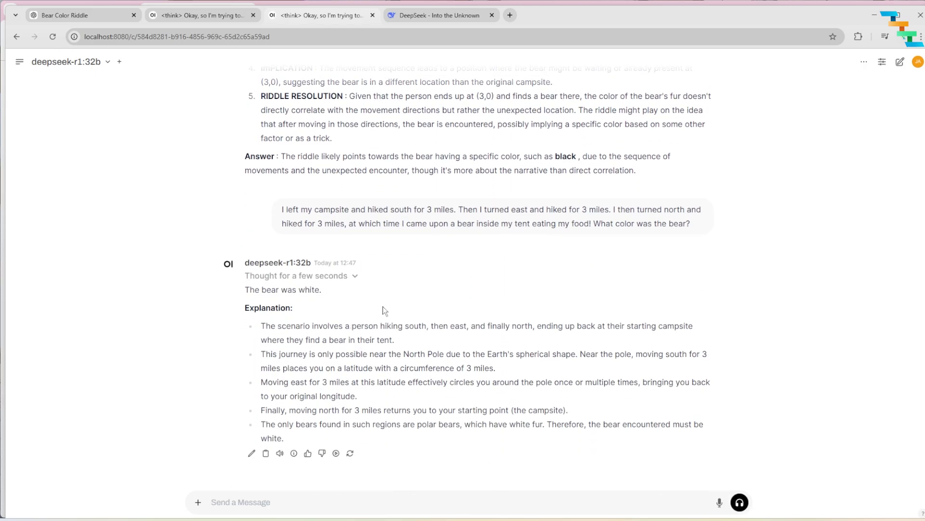
mouse_move(800, 480)
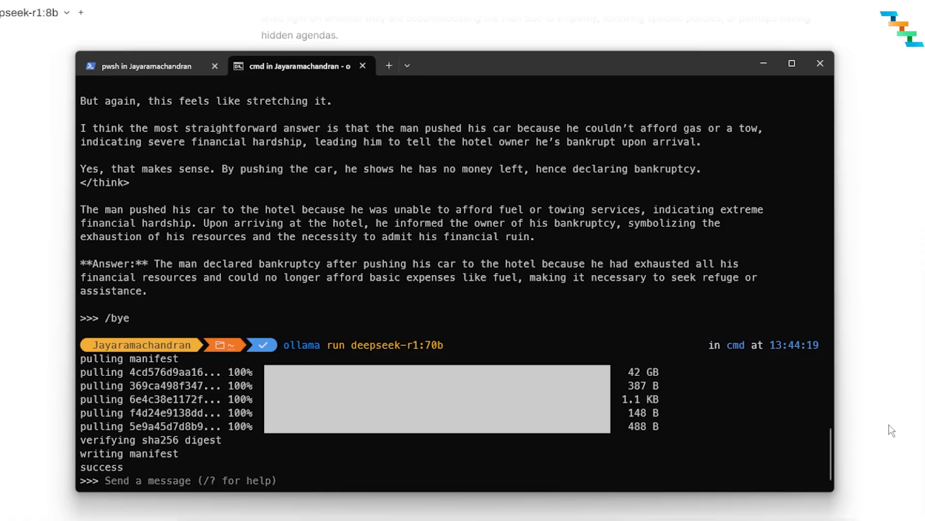
mouse_move(652, 436)
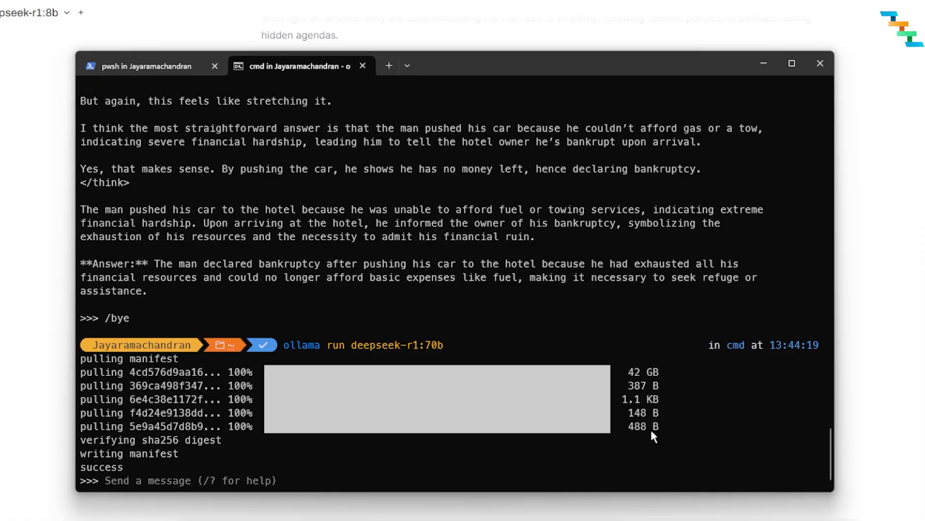
mouse_move(643, 439)
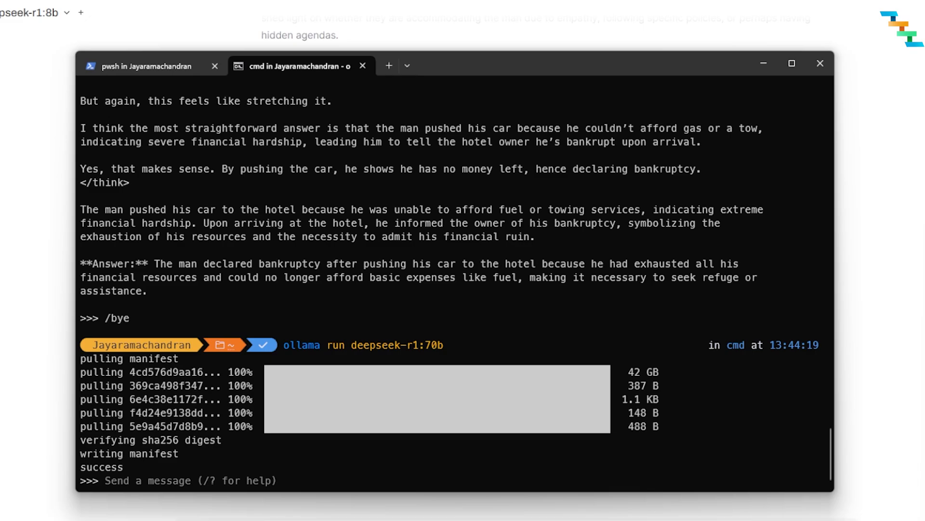
Step: Switch to the ollama.com deepseek-r1:70b library page after the pull succeeds
click(538, 15)
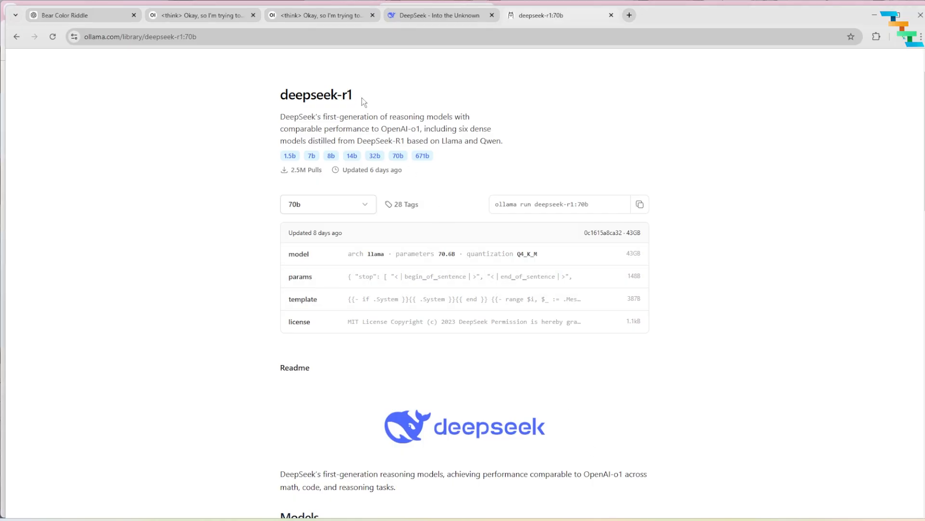
Step: Select deepseek-r1:70b in the local chat and set it working on the bankrupt-man hotel riddle
click(542, 15)
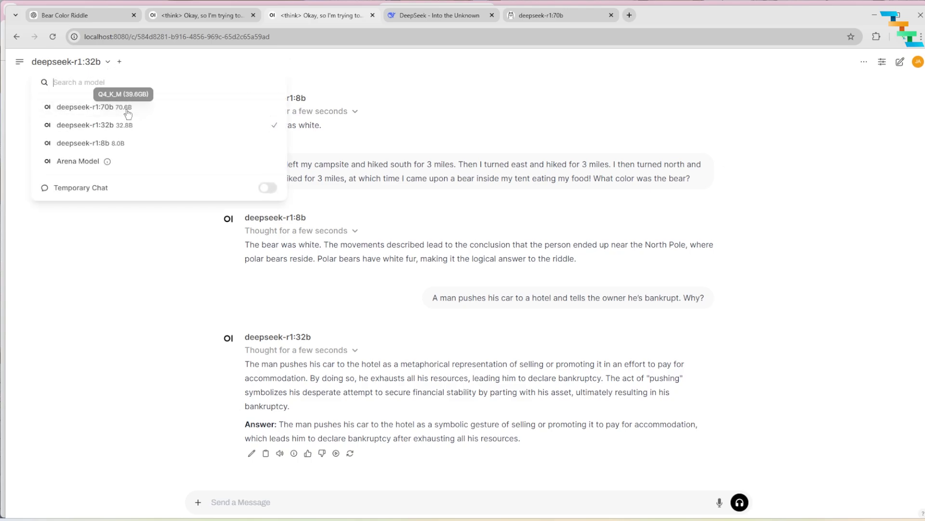
click(93, 107)
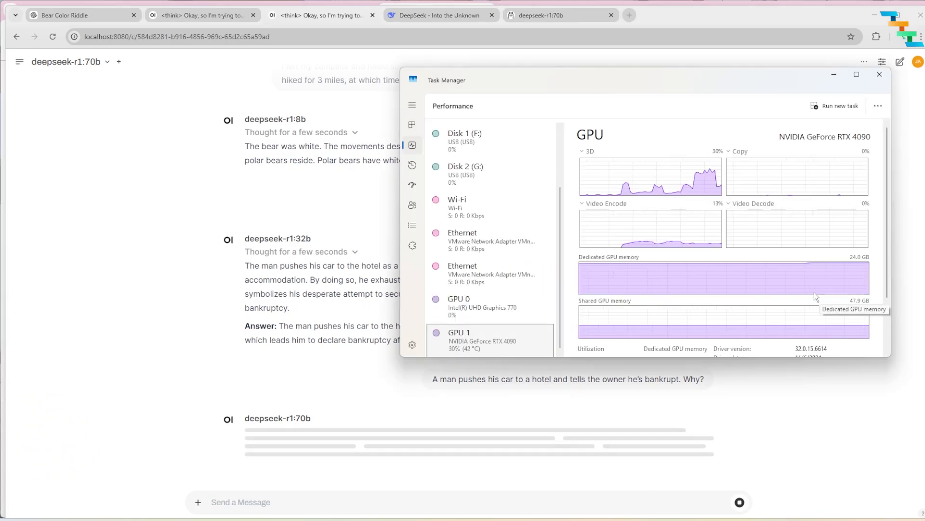
click(880, 74)
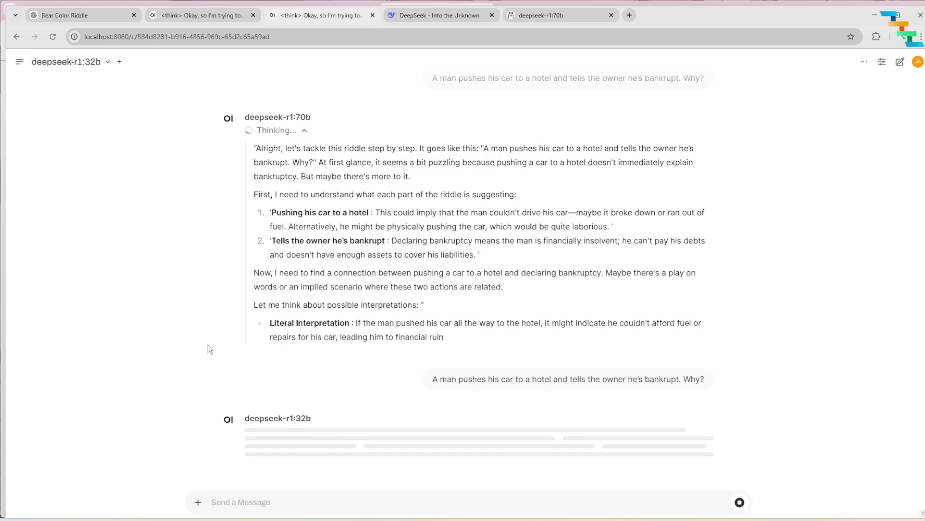